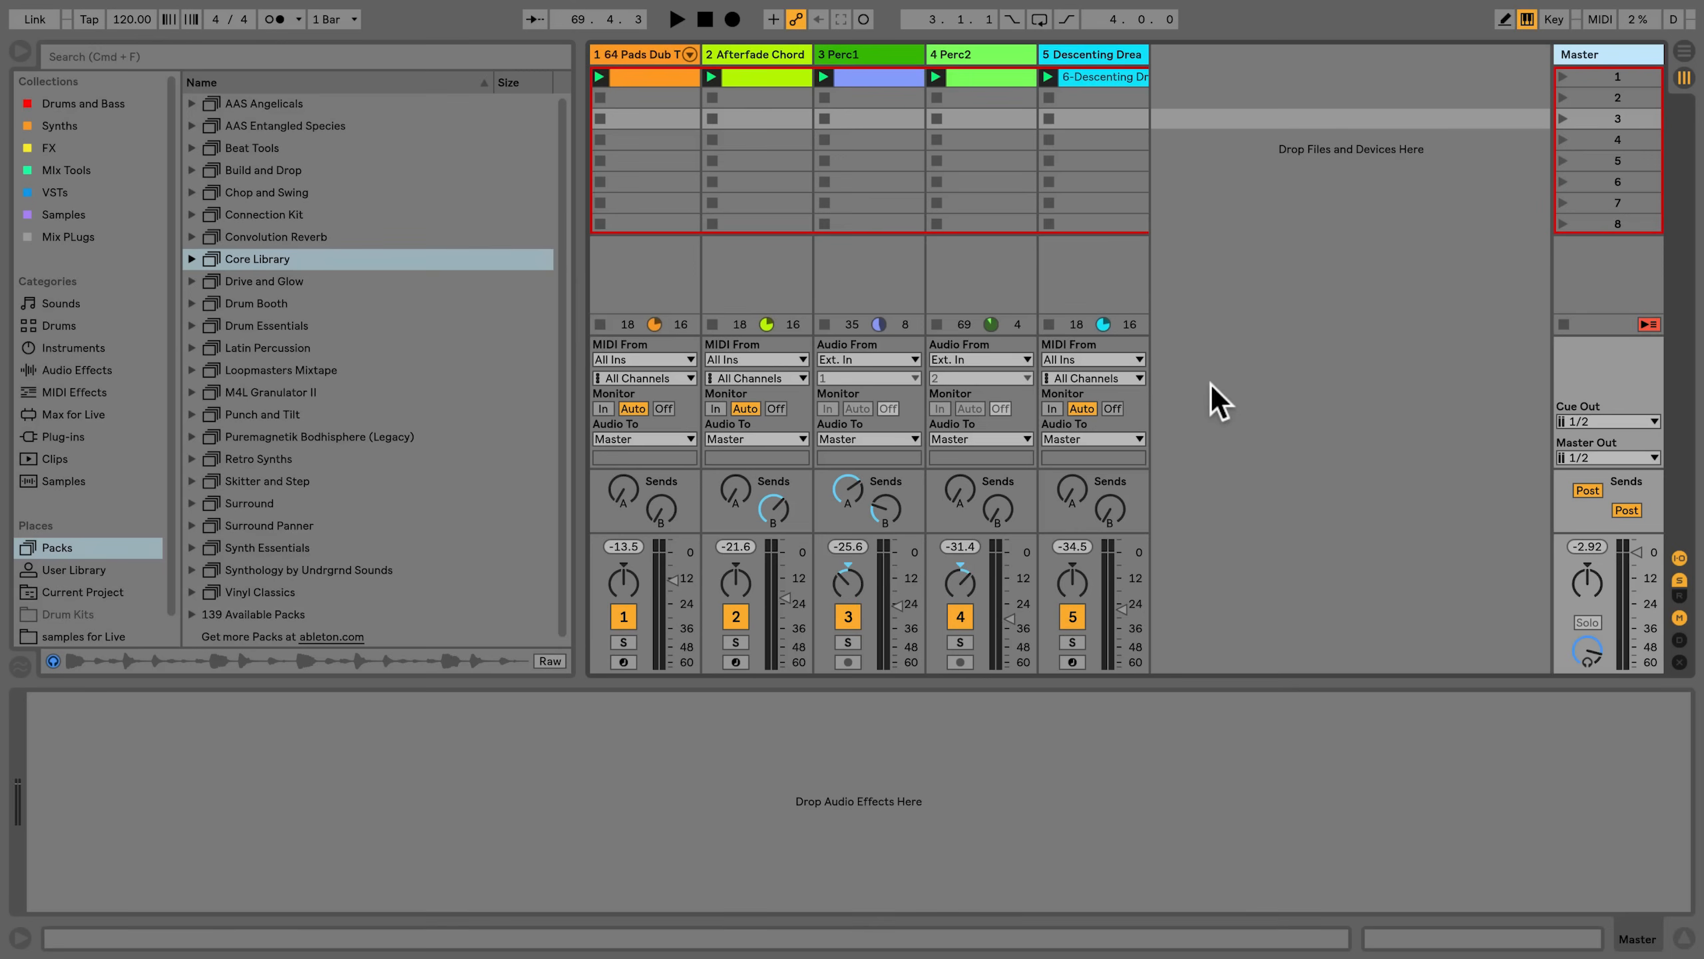
pyautogui.moveTo(1171, 259)
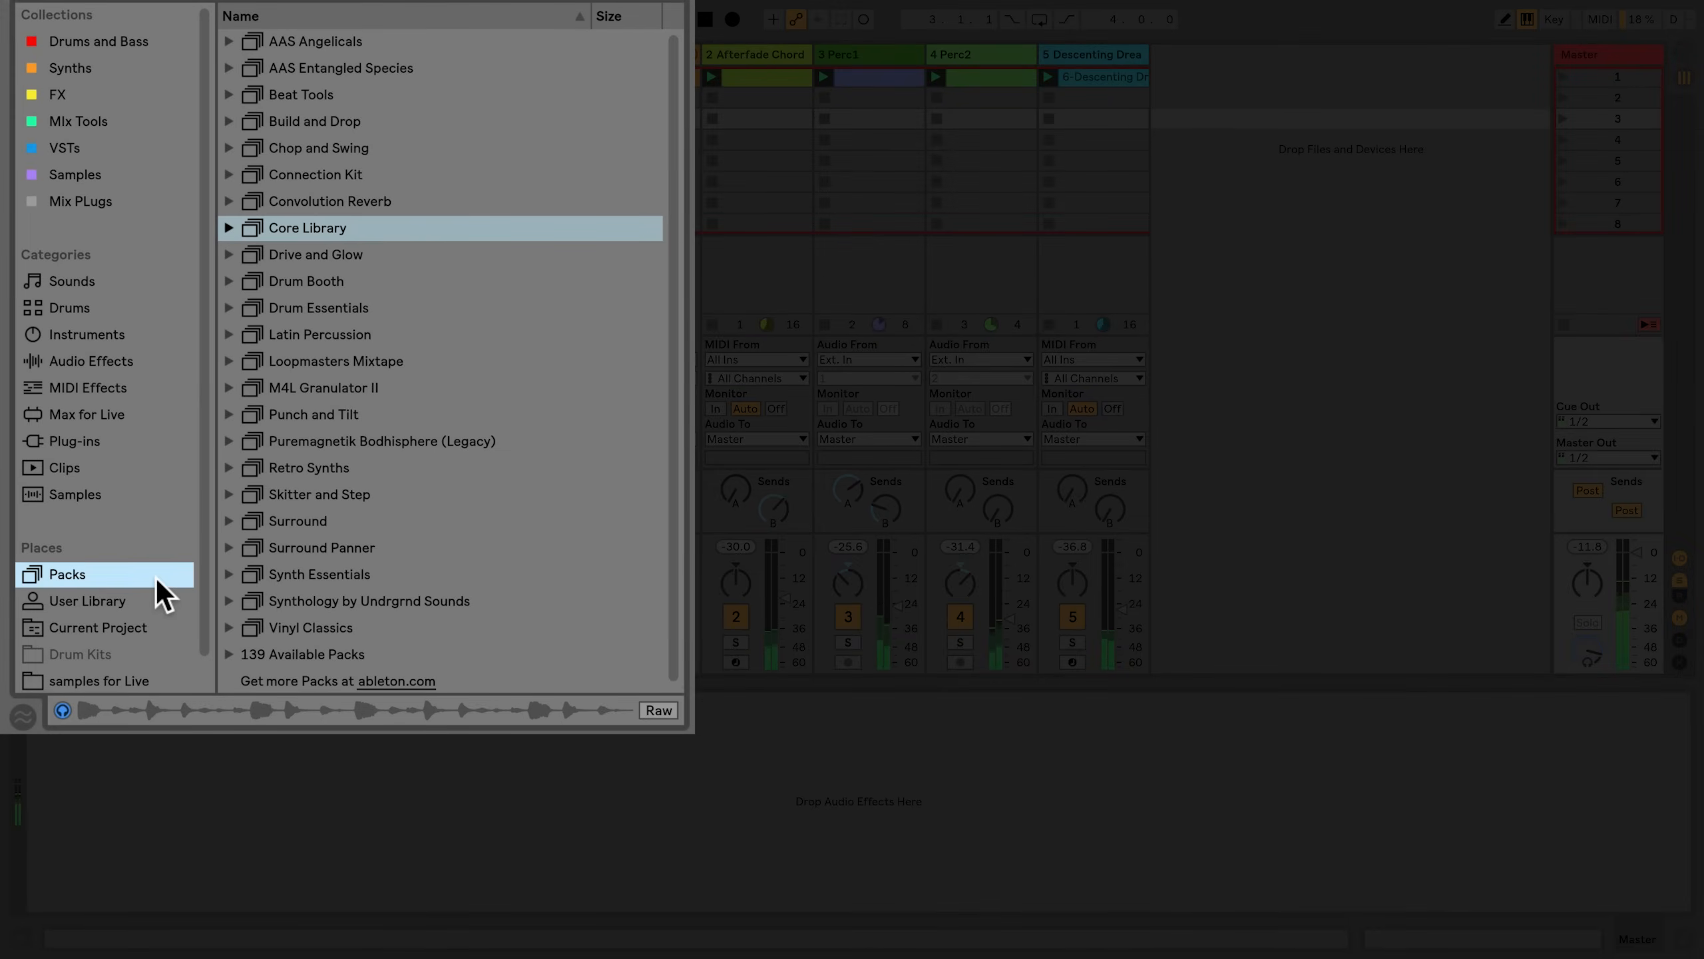
# - Load the Wide & Warm Master rack from Core Library's Mixing & Mastering audio effect racks
pyautogui.click(229, 228)
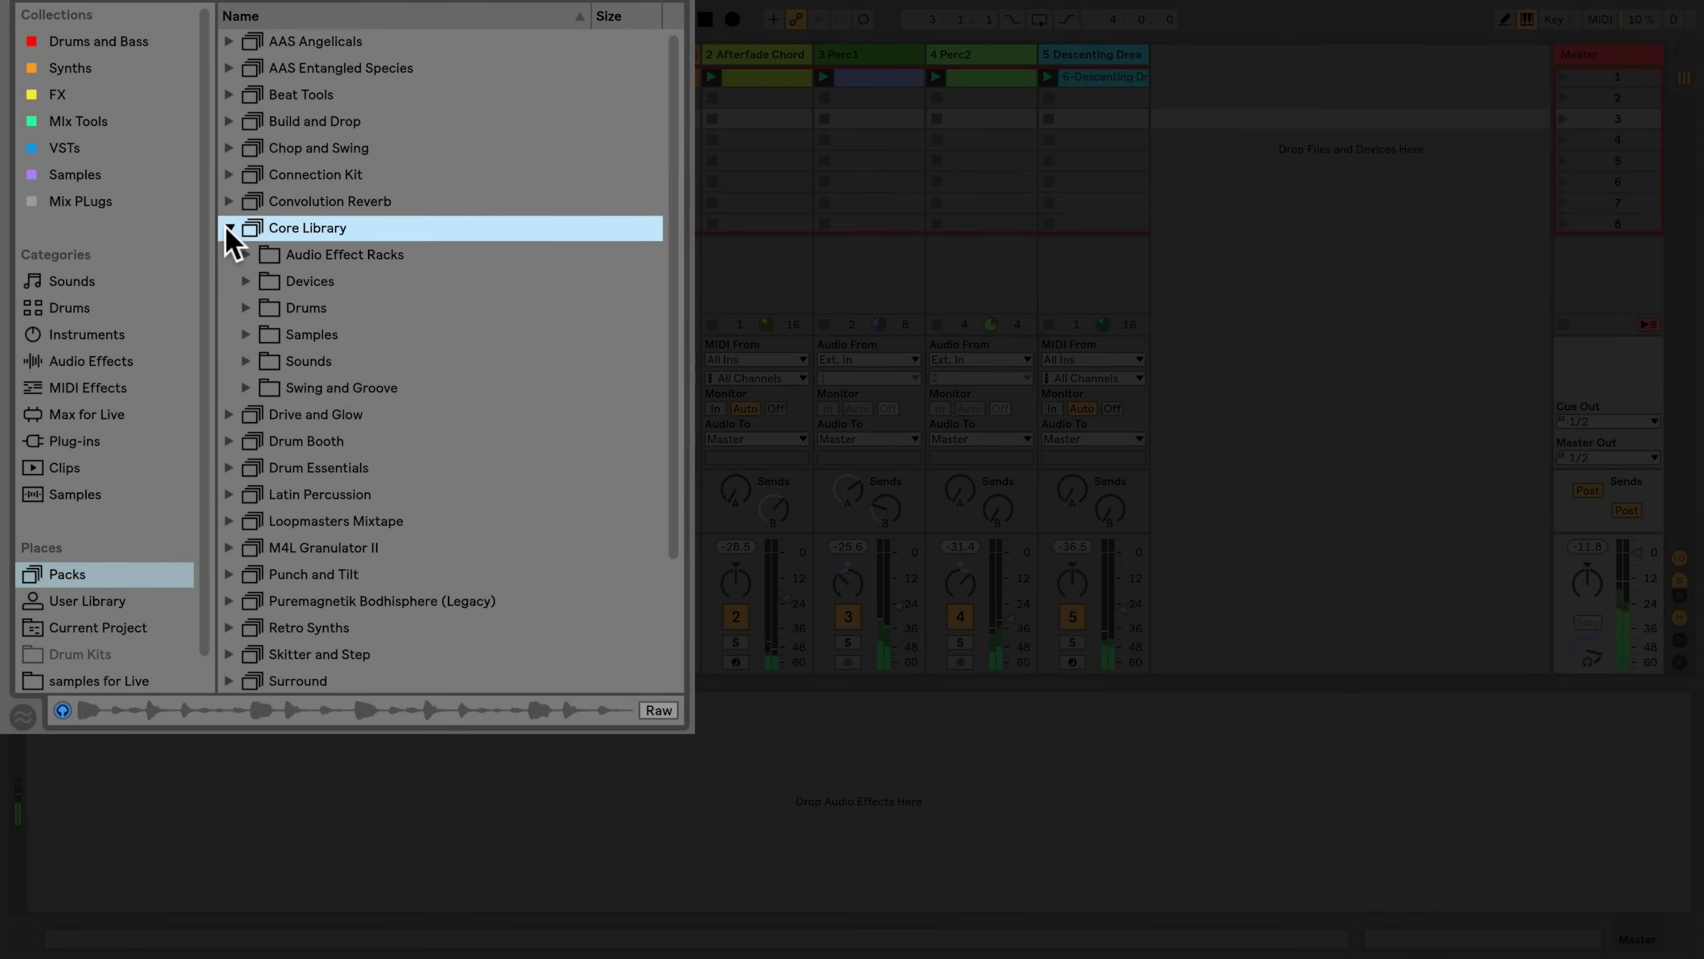
pyautogui.click(246, 255)
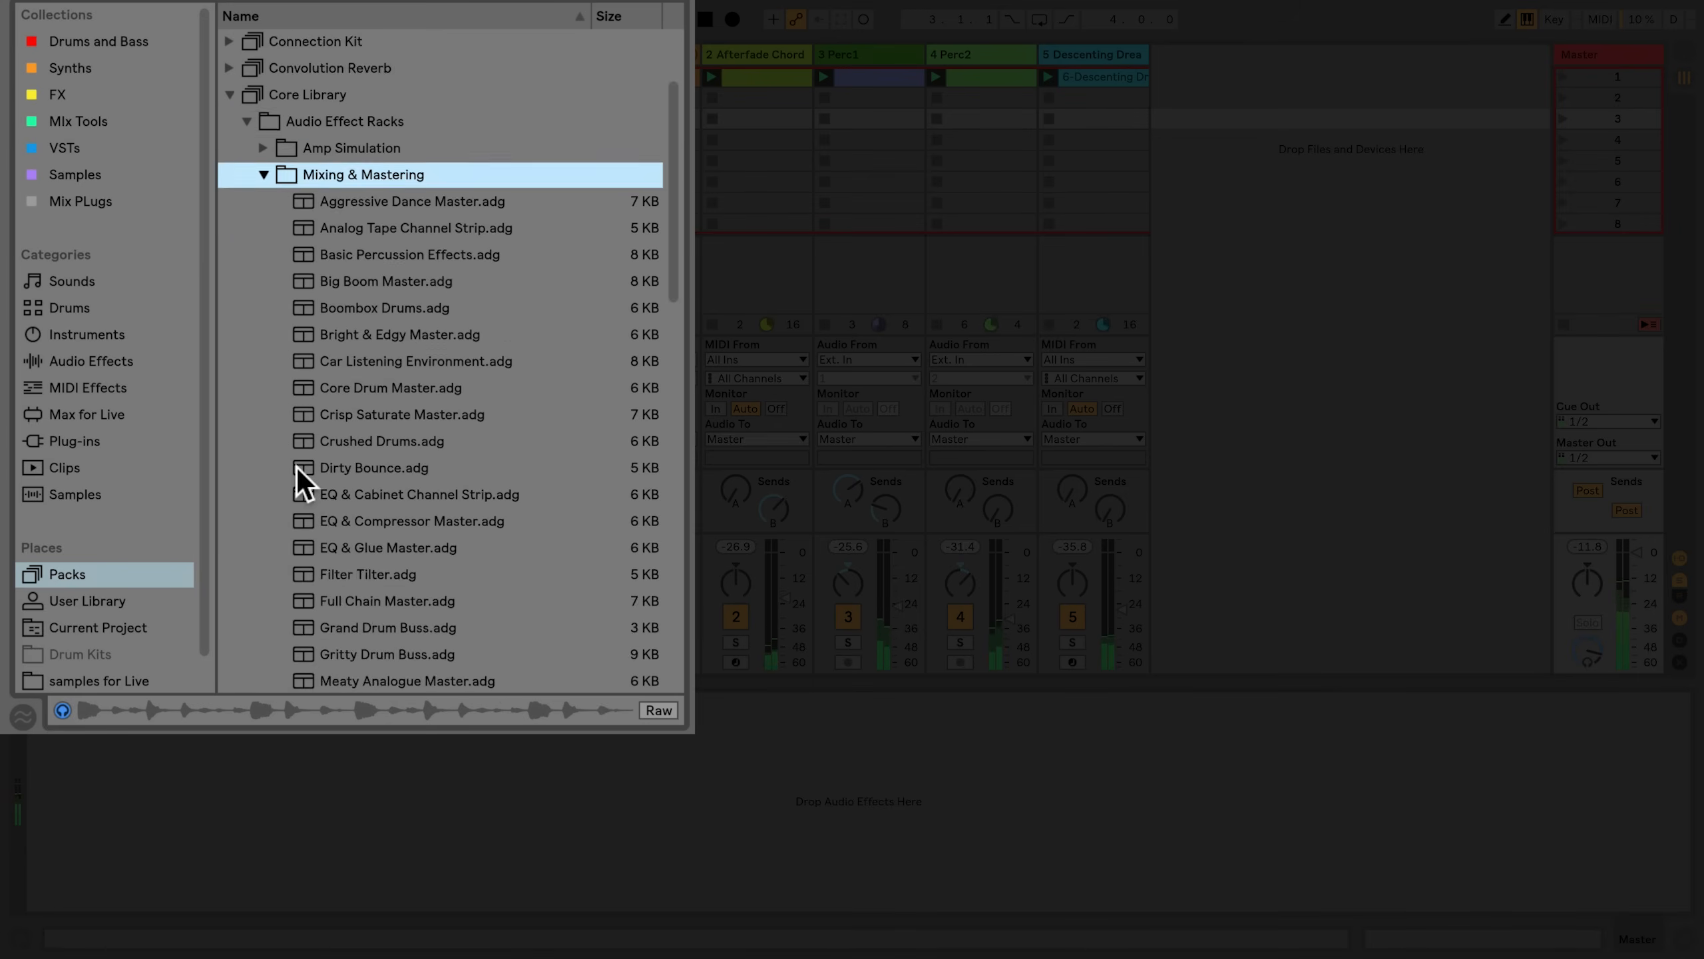
pyautogui.scroll(-3)
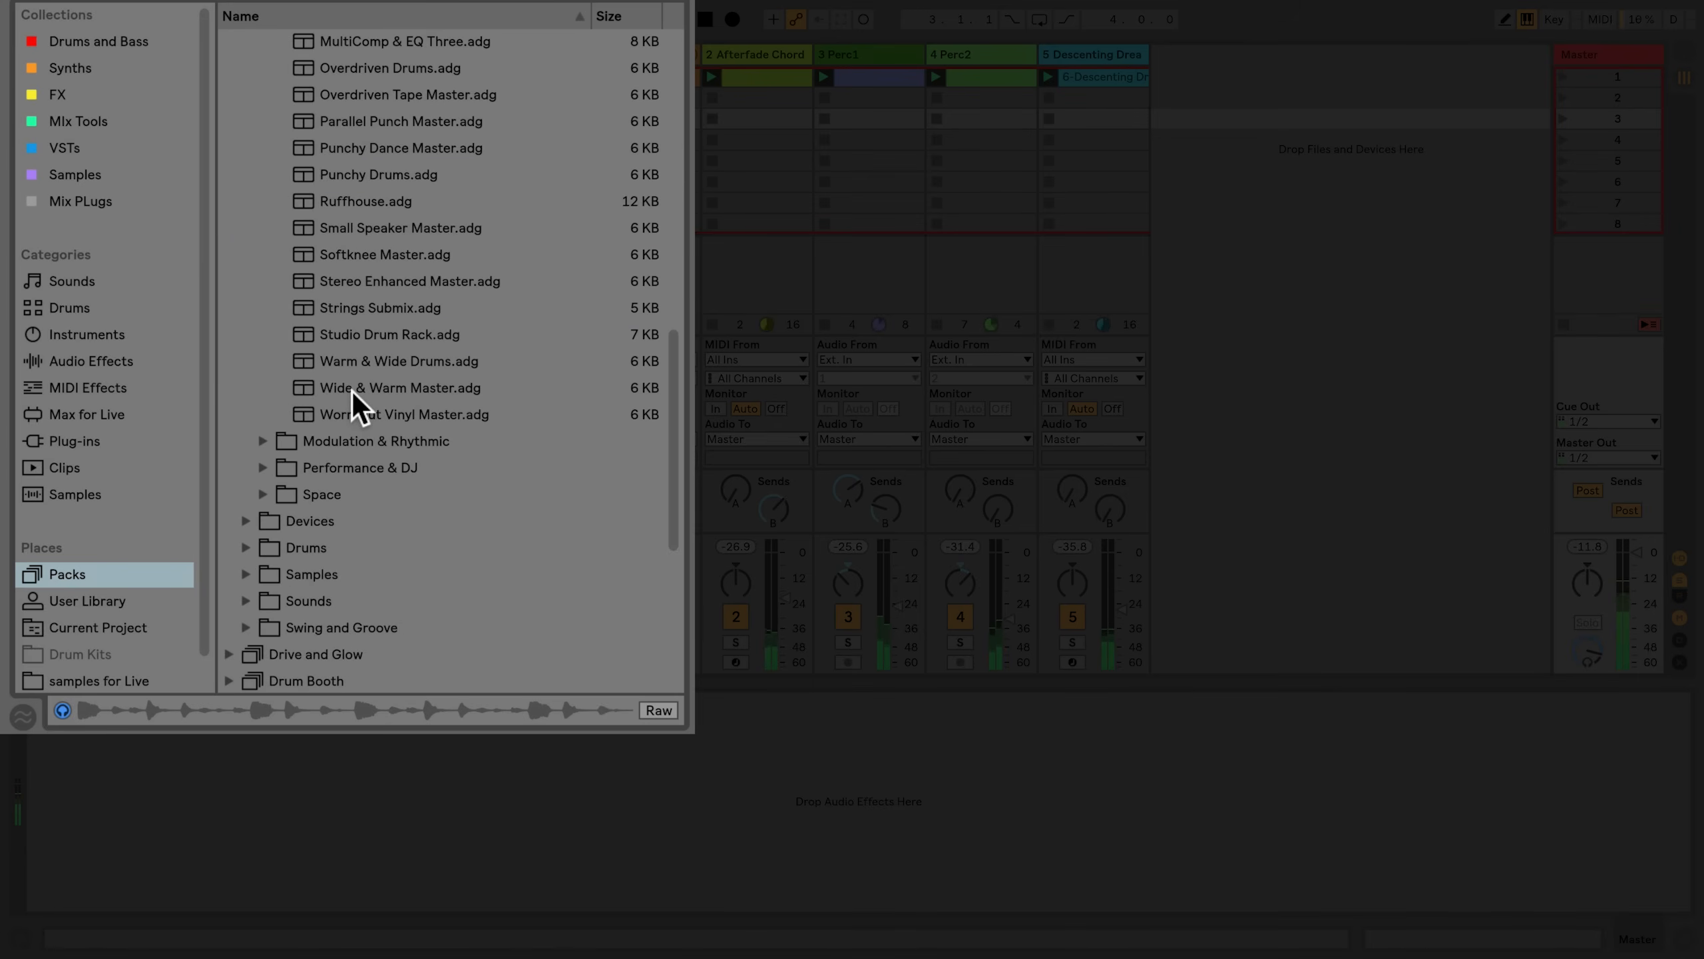
pyautogui.click(399, 387)
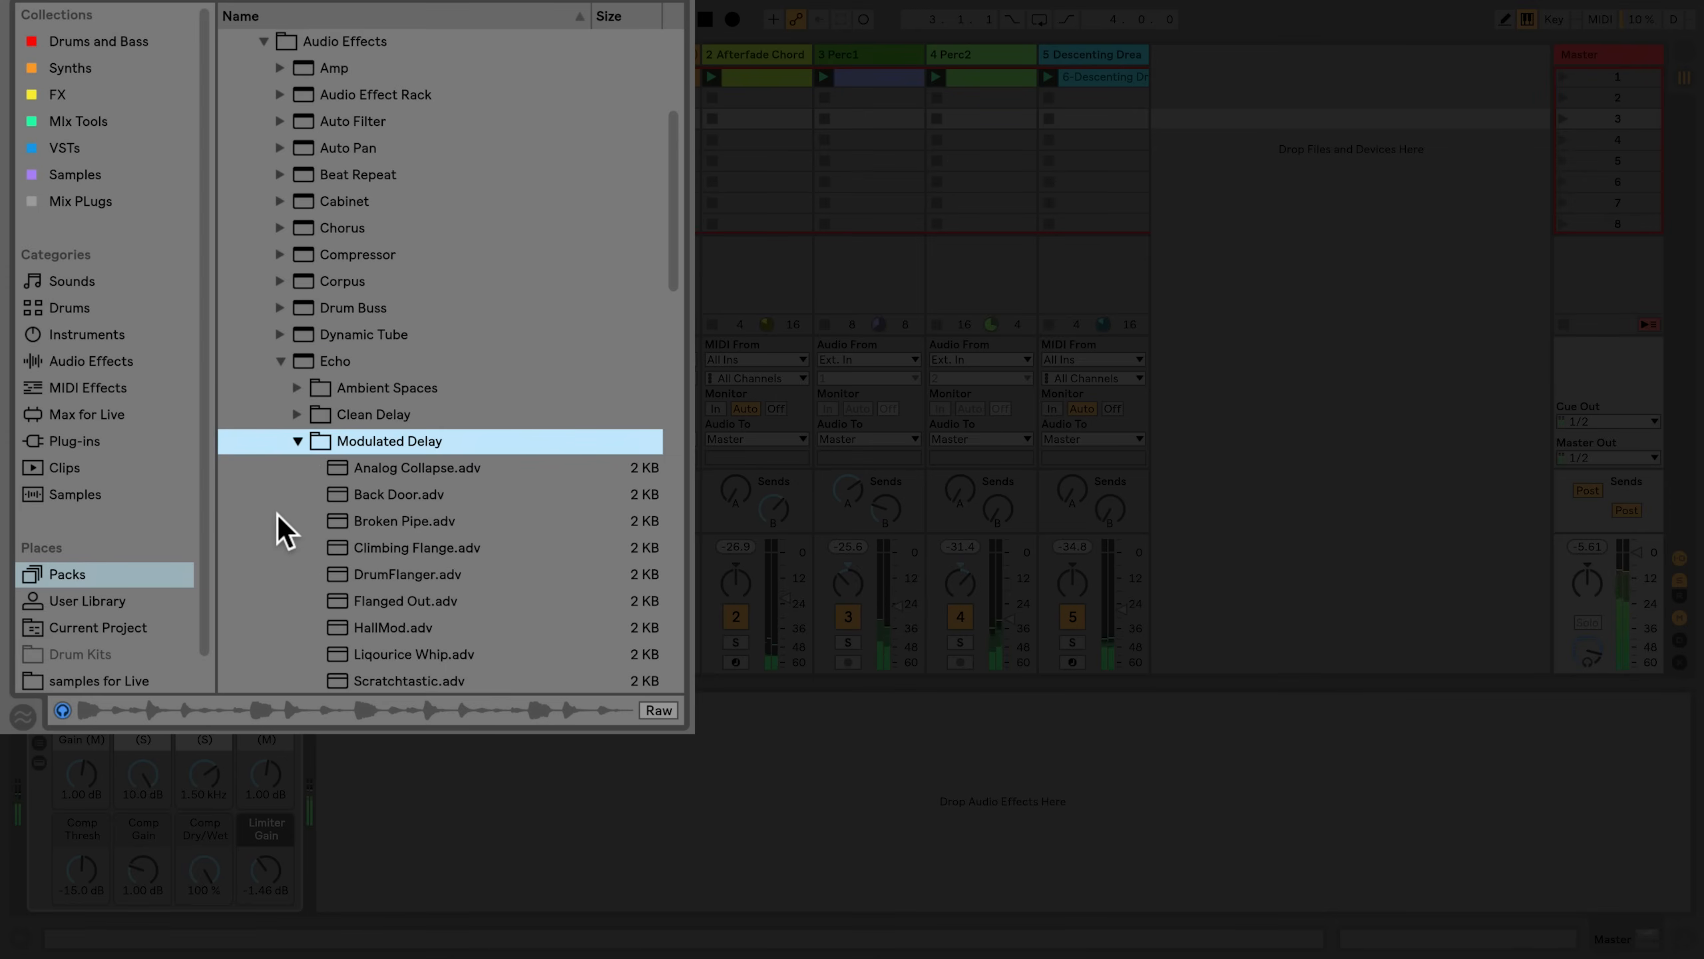
# - Load an Echo Modulated Delay preset onto the track and raise its Feedback
pyautogui.scroll(-3)
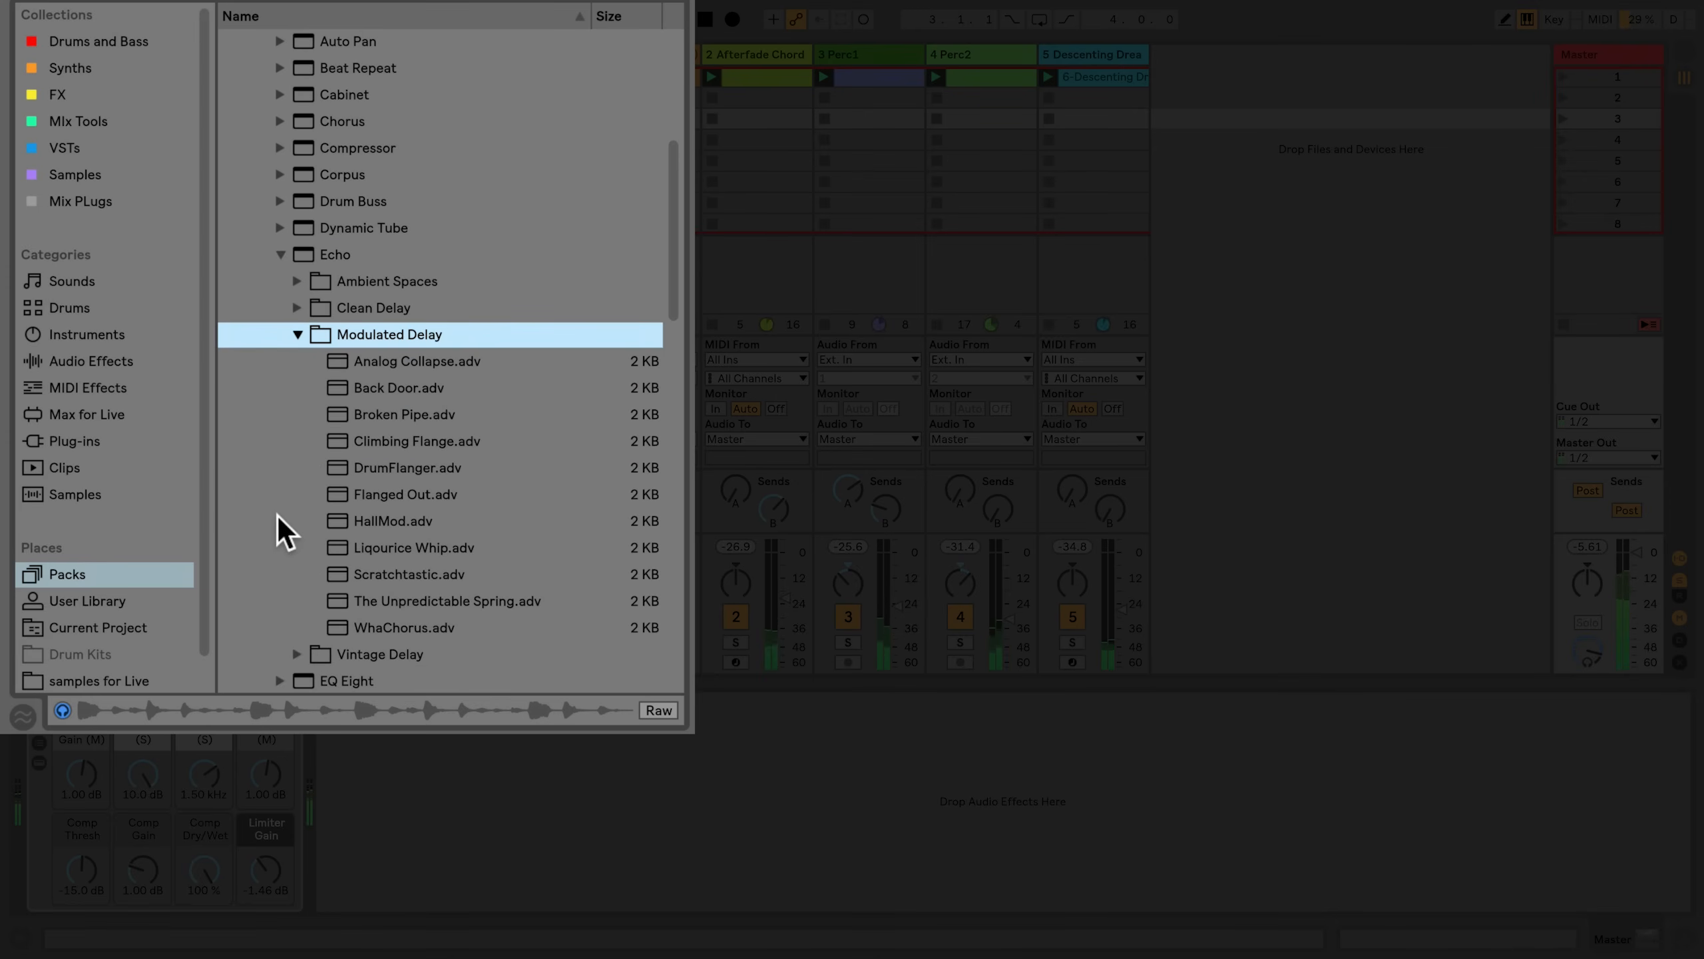
pyautogui.click(297, 335)
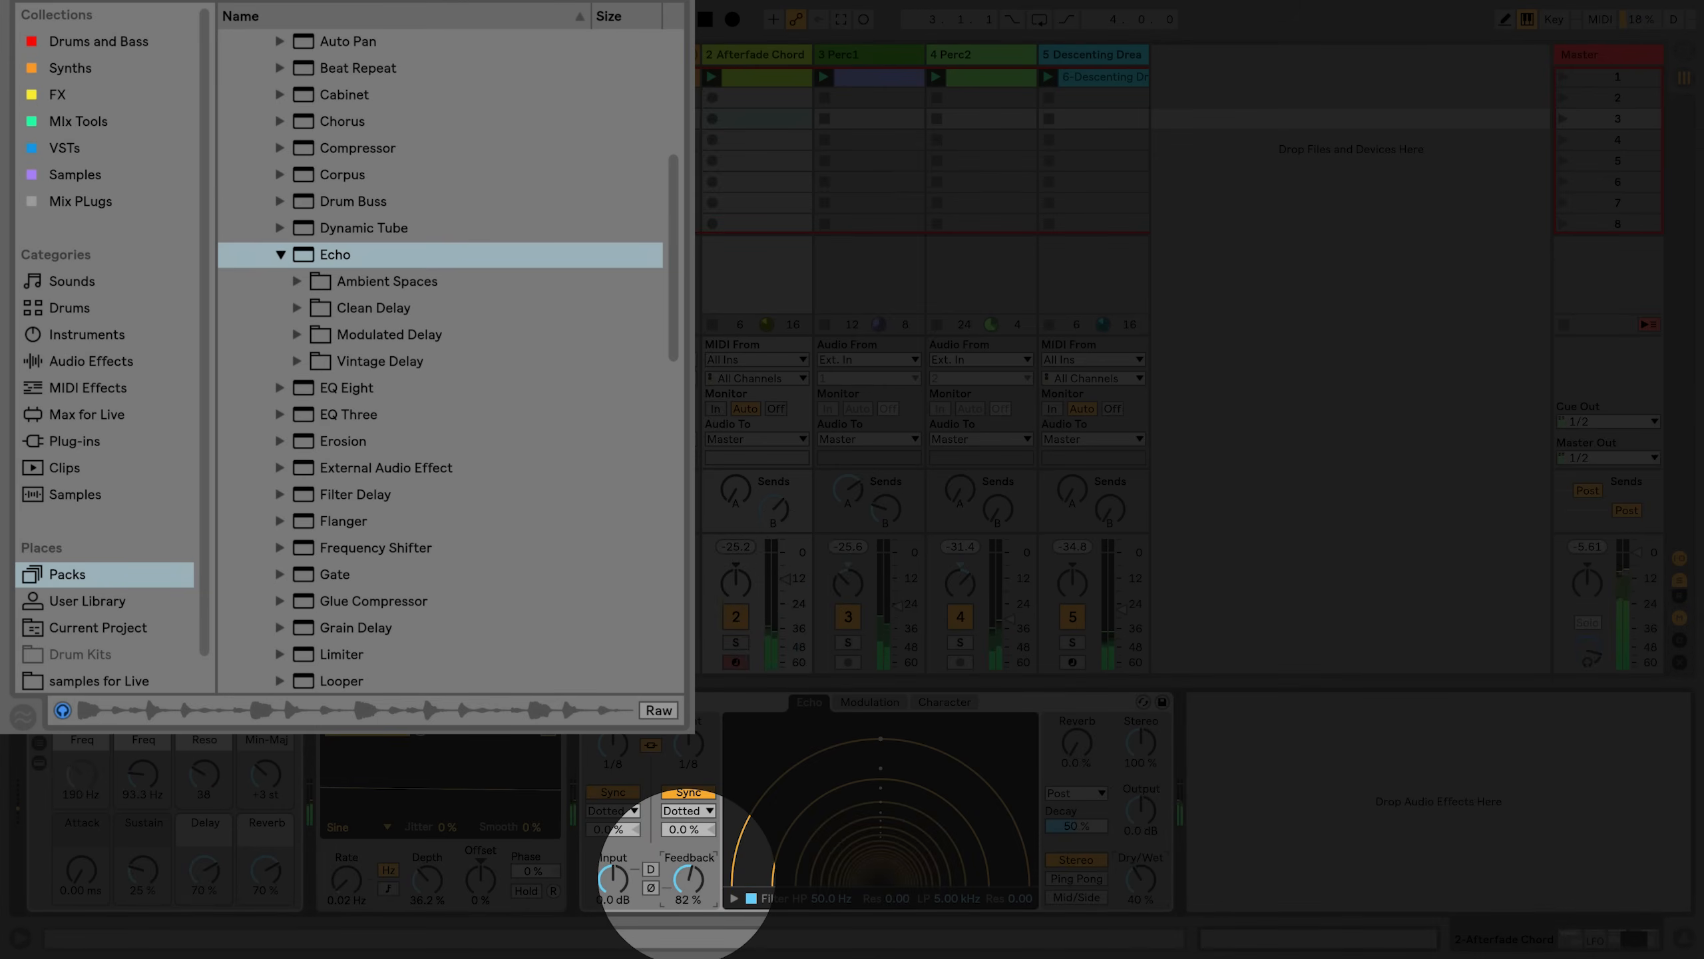
pyautogui.moveTo(687, 878); pyautogui.dragTo(687, 889)
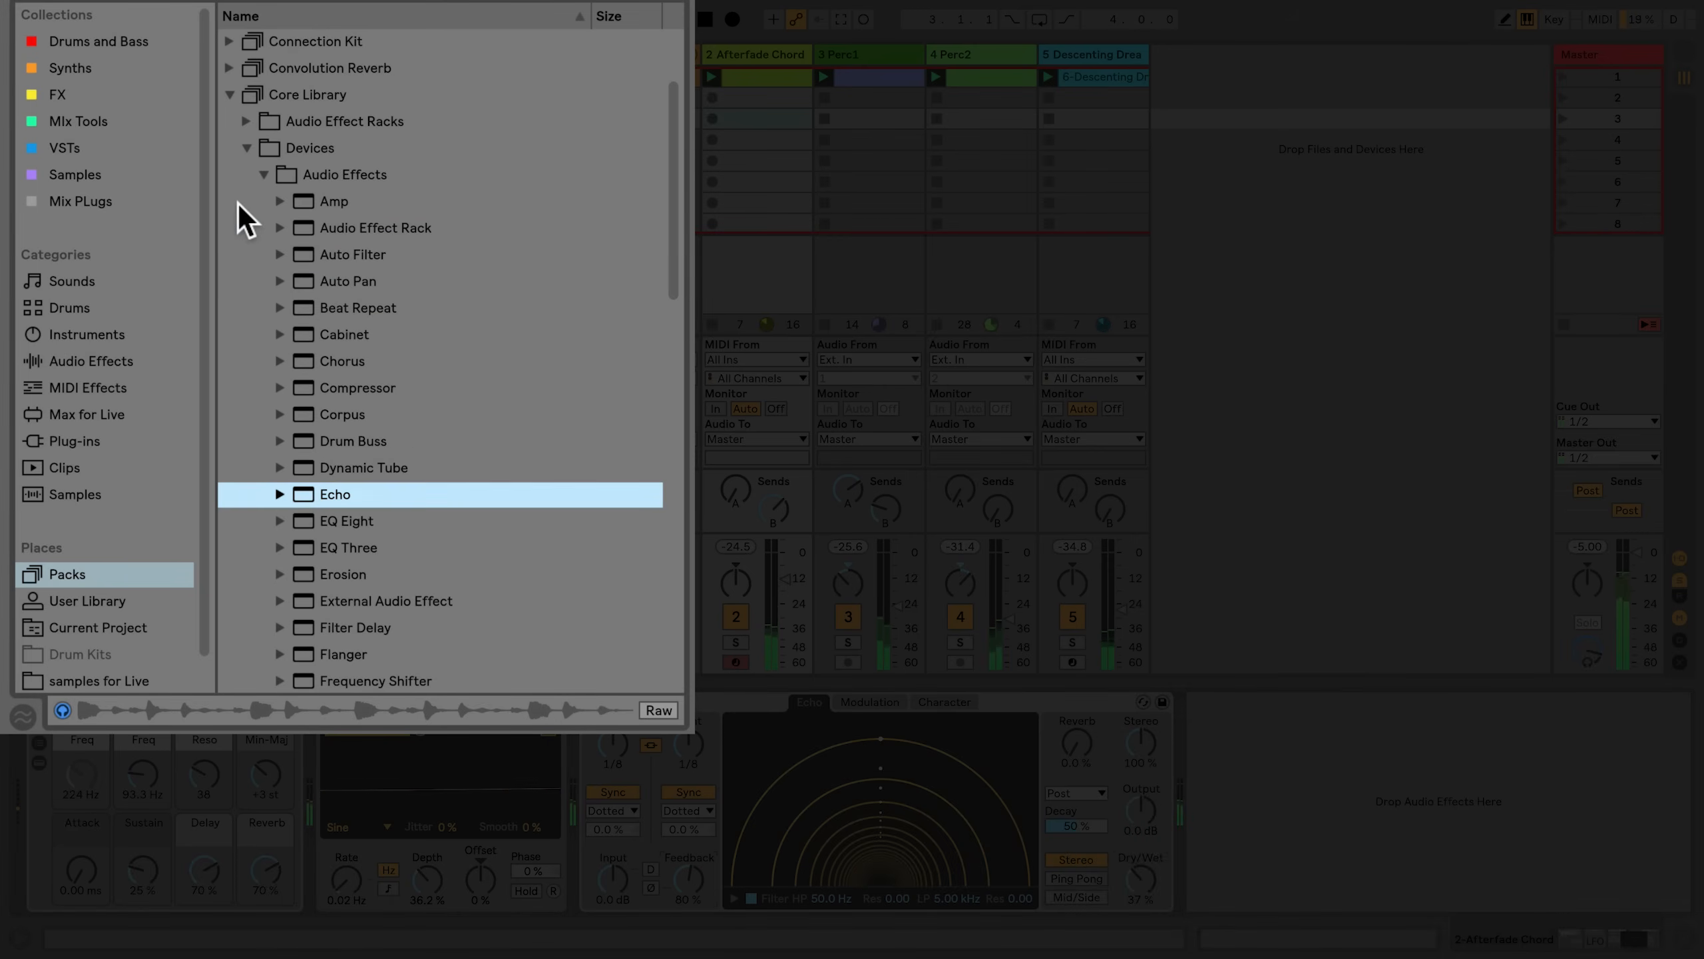
# - Load Operator onto new MIDI track 6 after peeking at its Ambient & Evolving presets
pyautogui.click(266, 174)
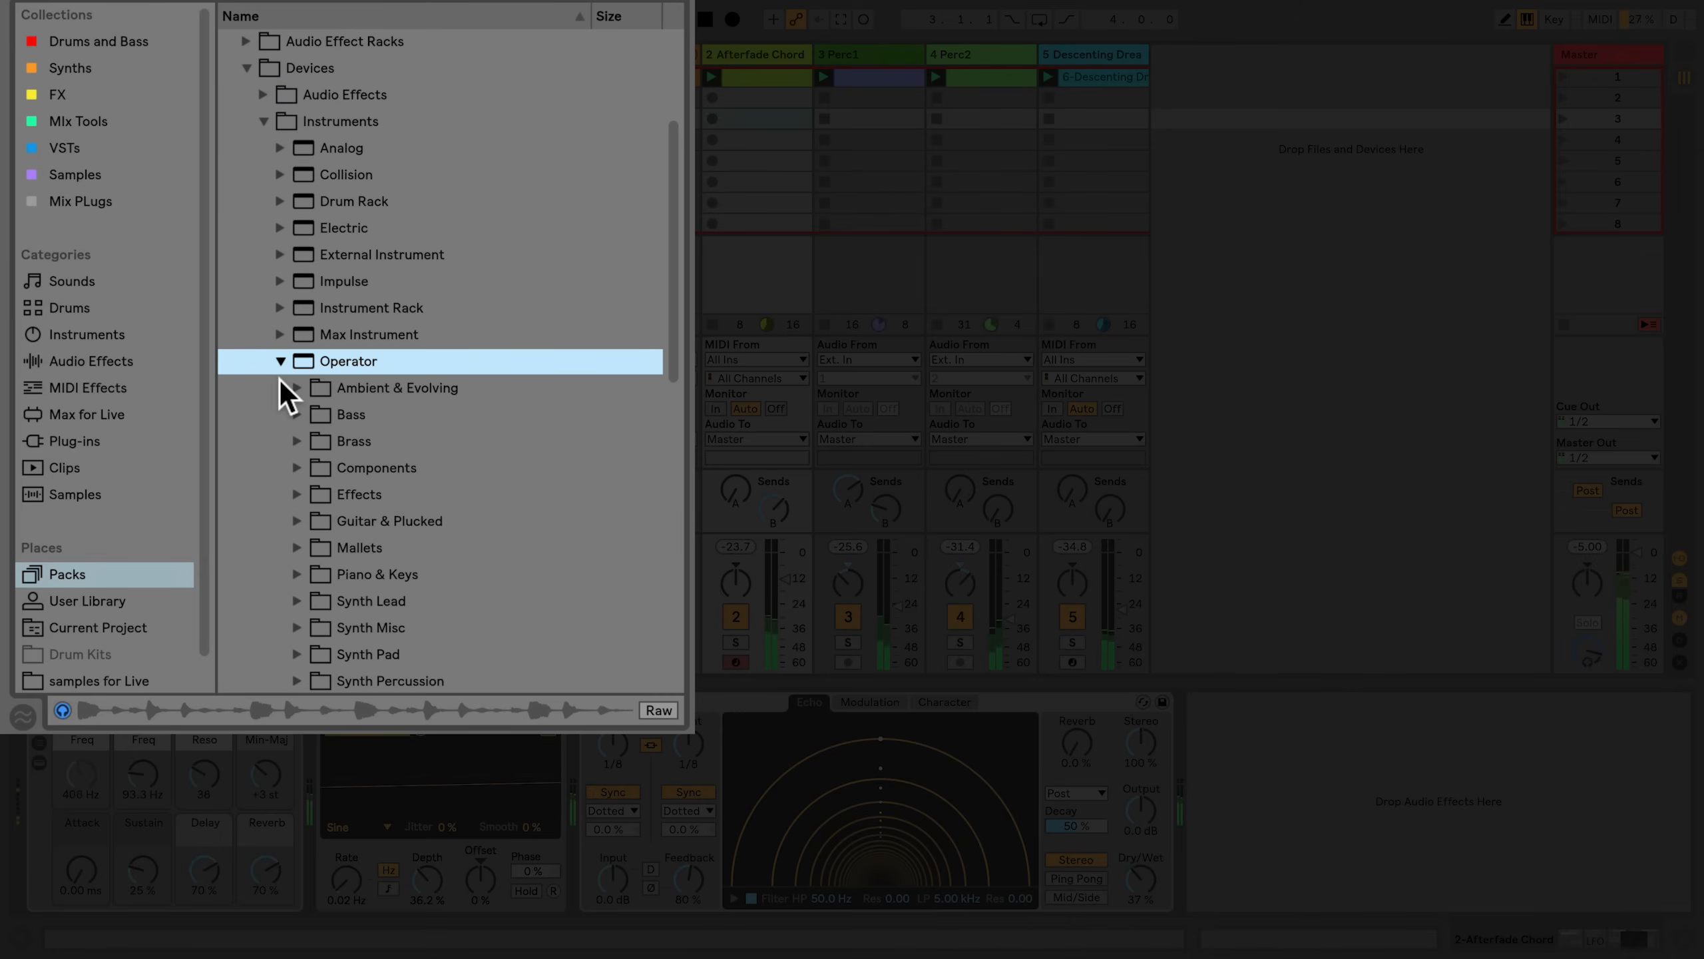
pyautogui.click(297, 389)
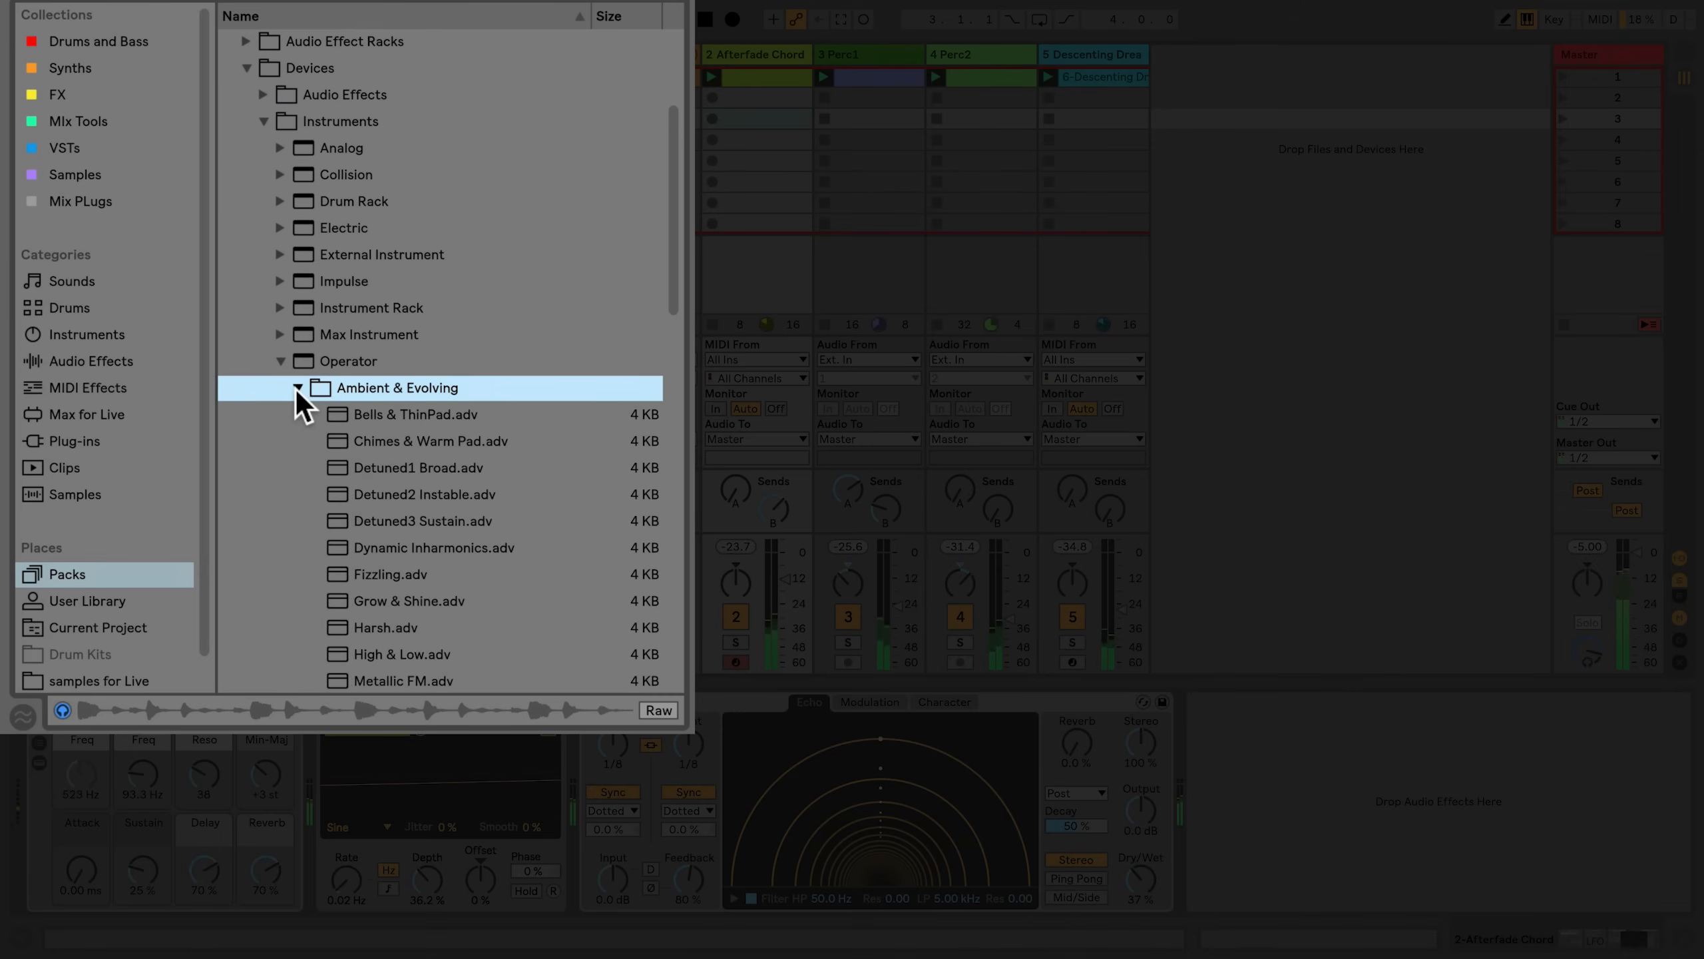
pyautogui.click(296, 388)
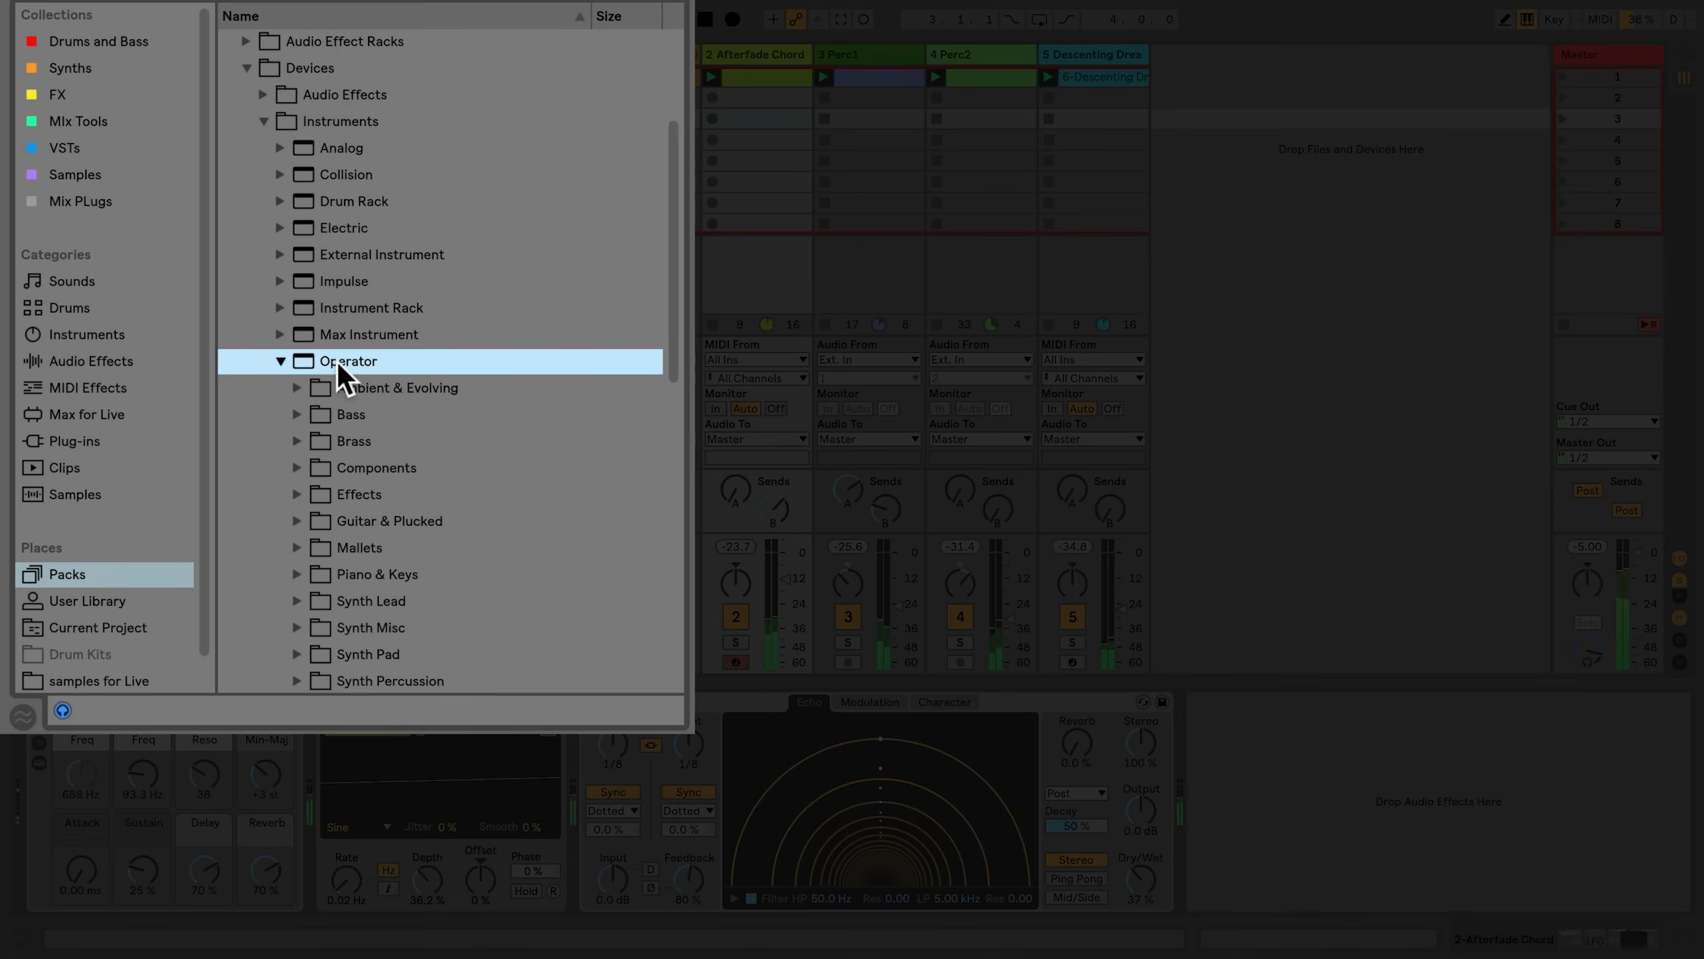
pyautogui.doubleClick(348, 361)
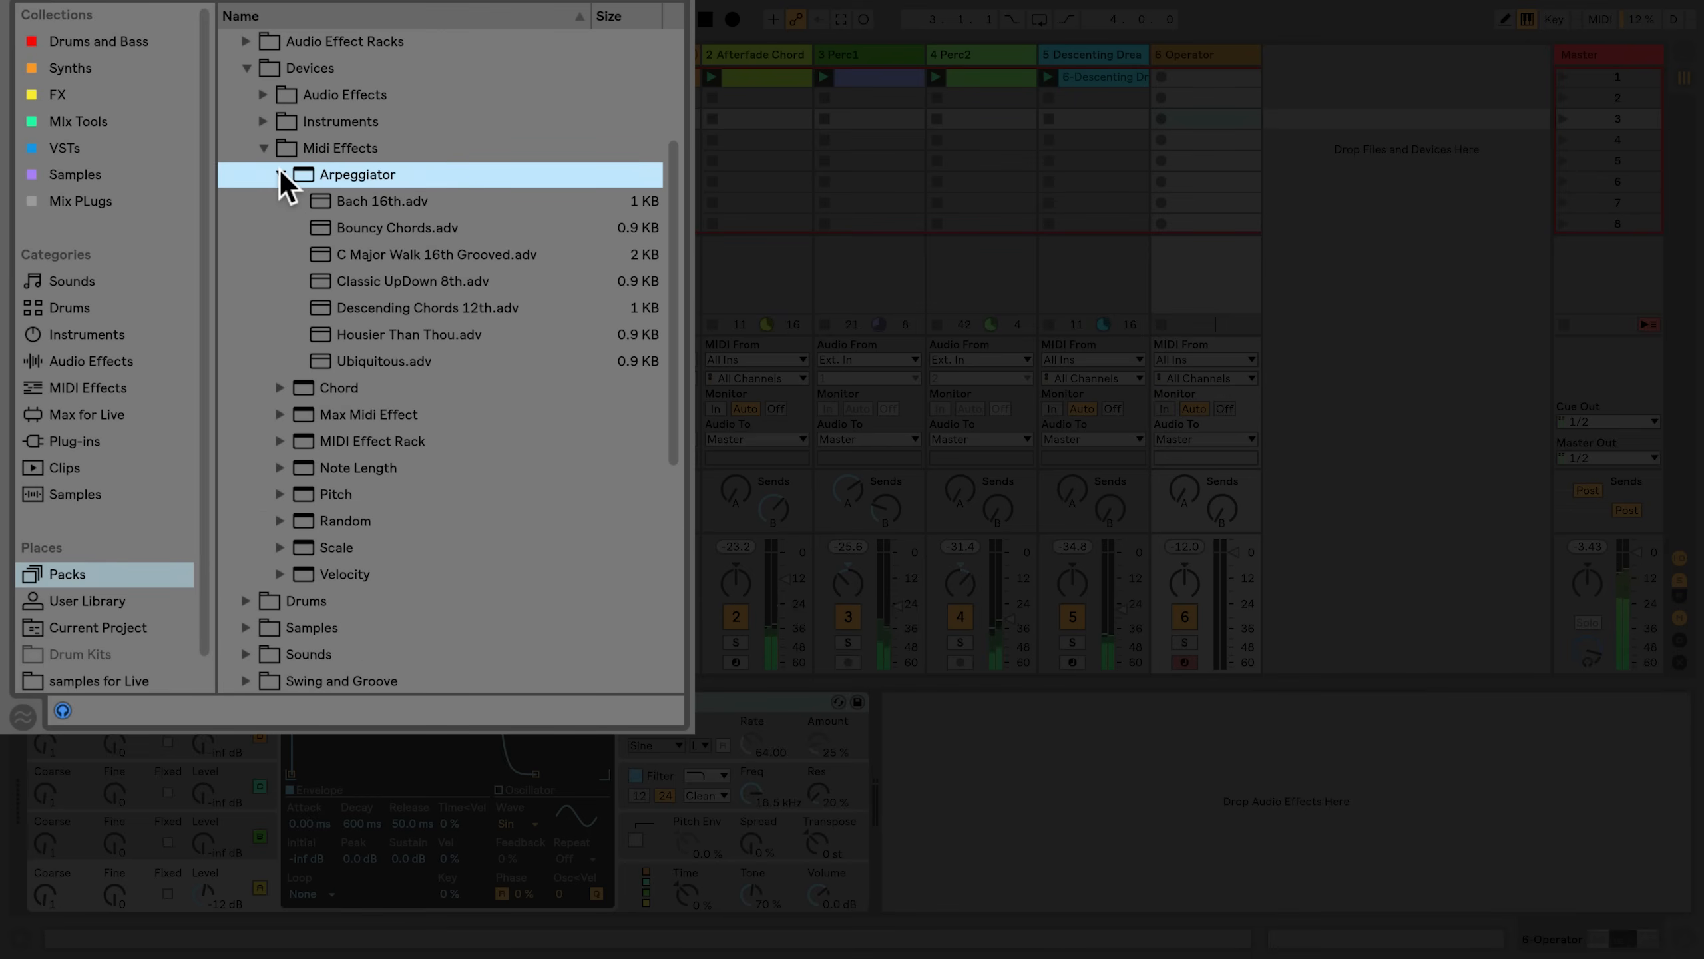
# - Collapse the Arpeggiator presets to reveal the Core Library Drums kits
pyautogui.click(261, 148)
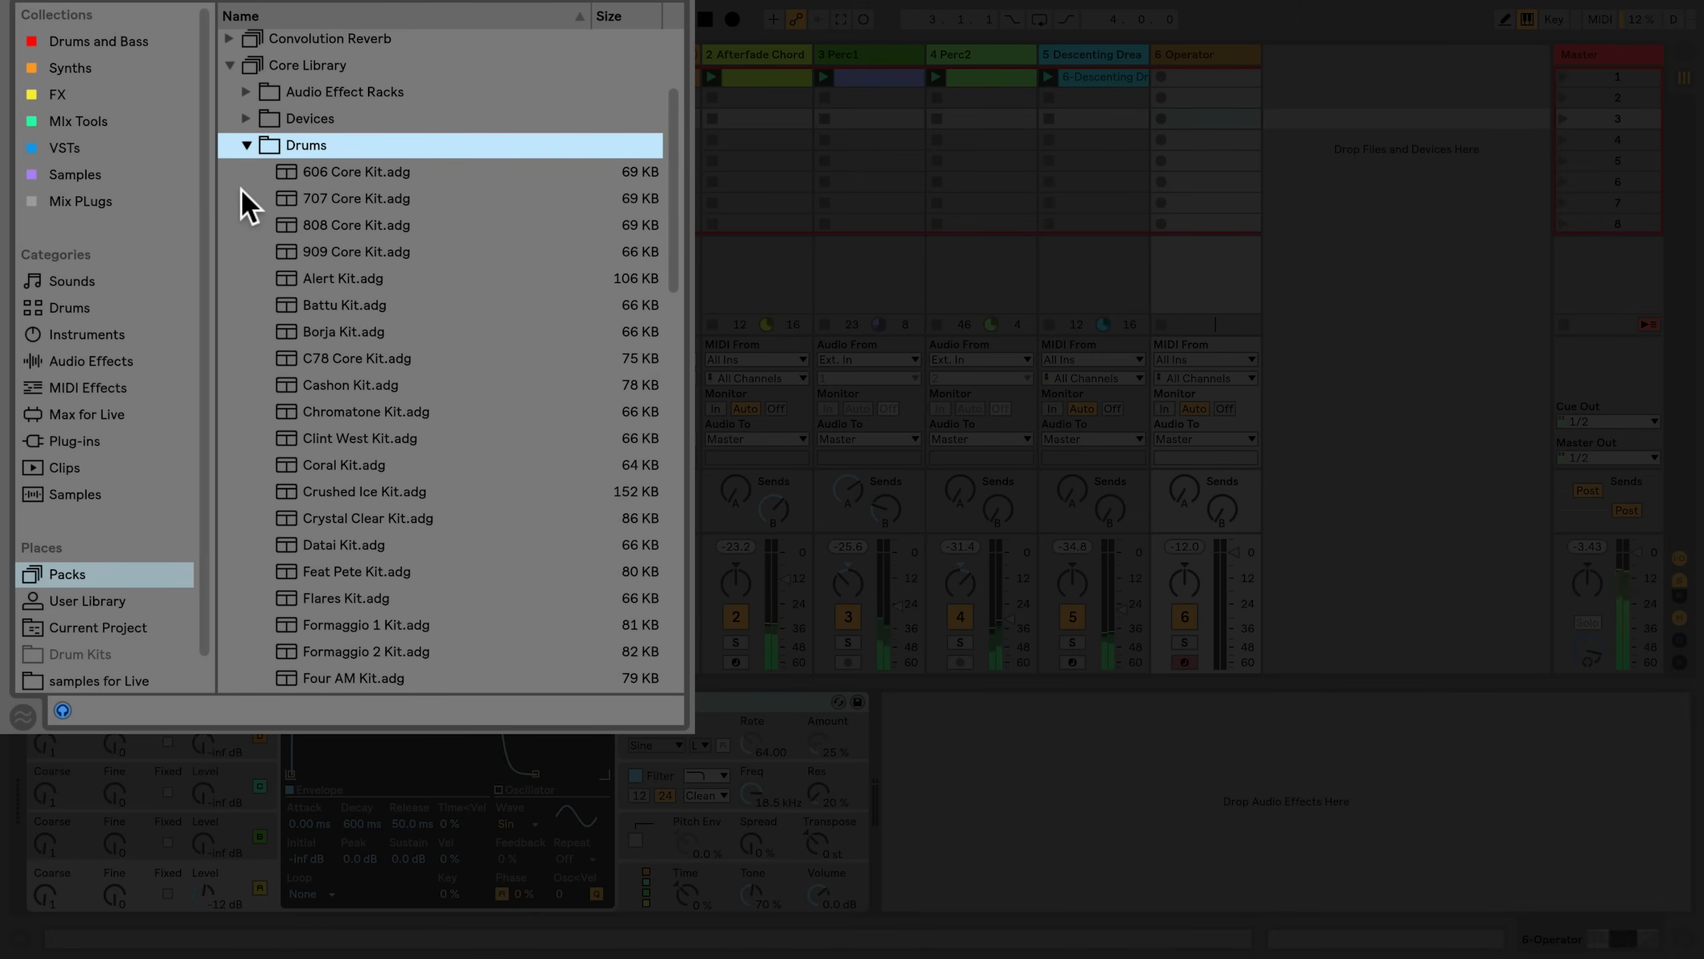
# - Drag the 808 Core Kit into Session view as track 7 and expand the sample loops
pyautogui.click(345, 225)
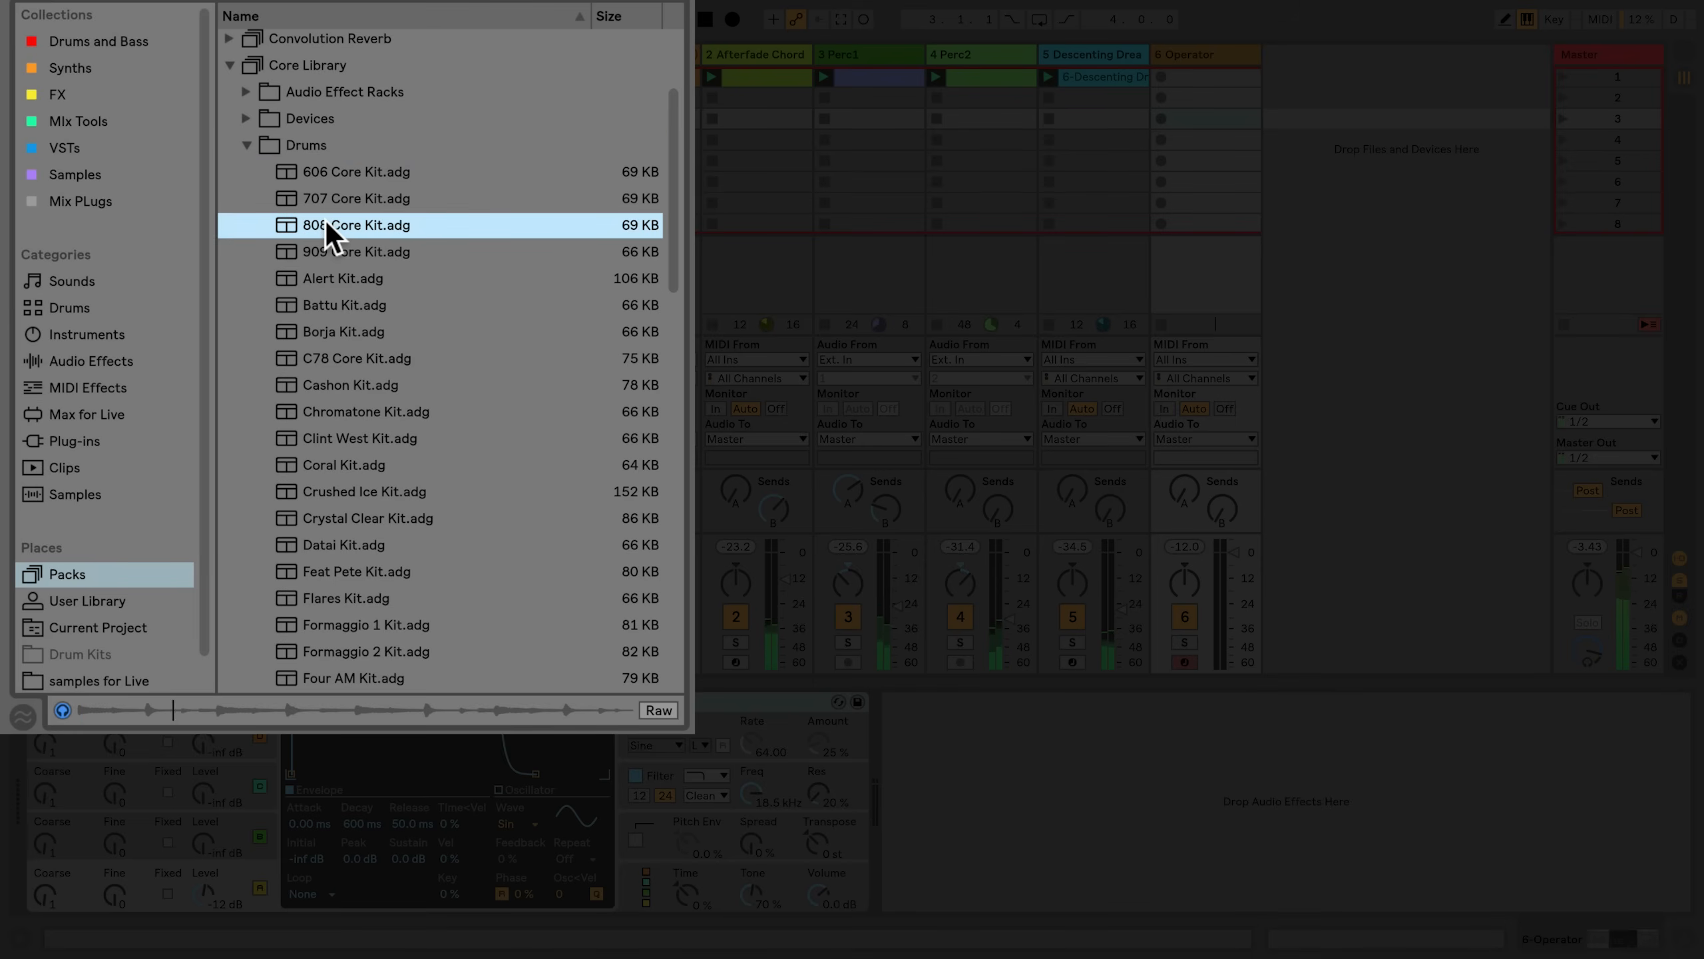
pyautogui.moveTo(357, 224); pyautogui.dragTo(891, 218)
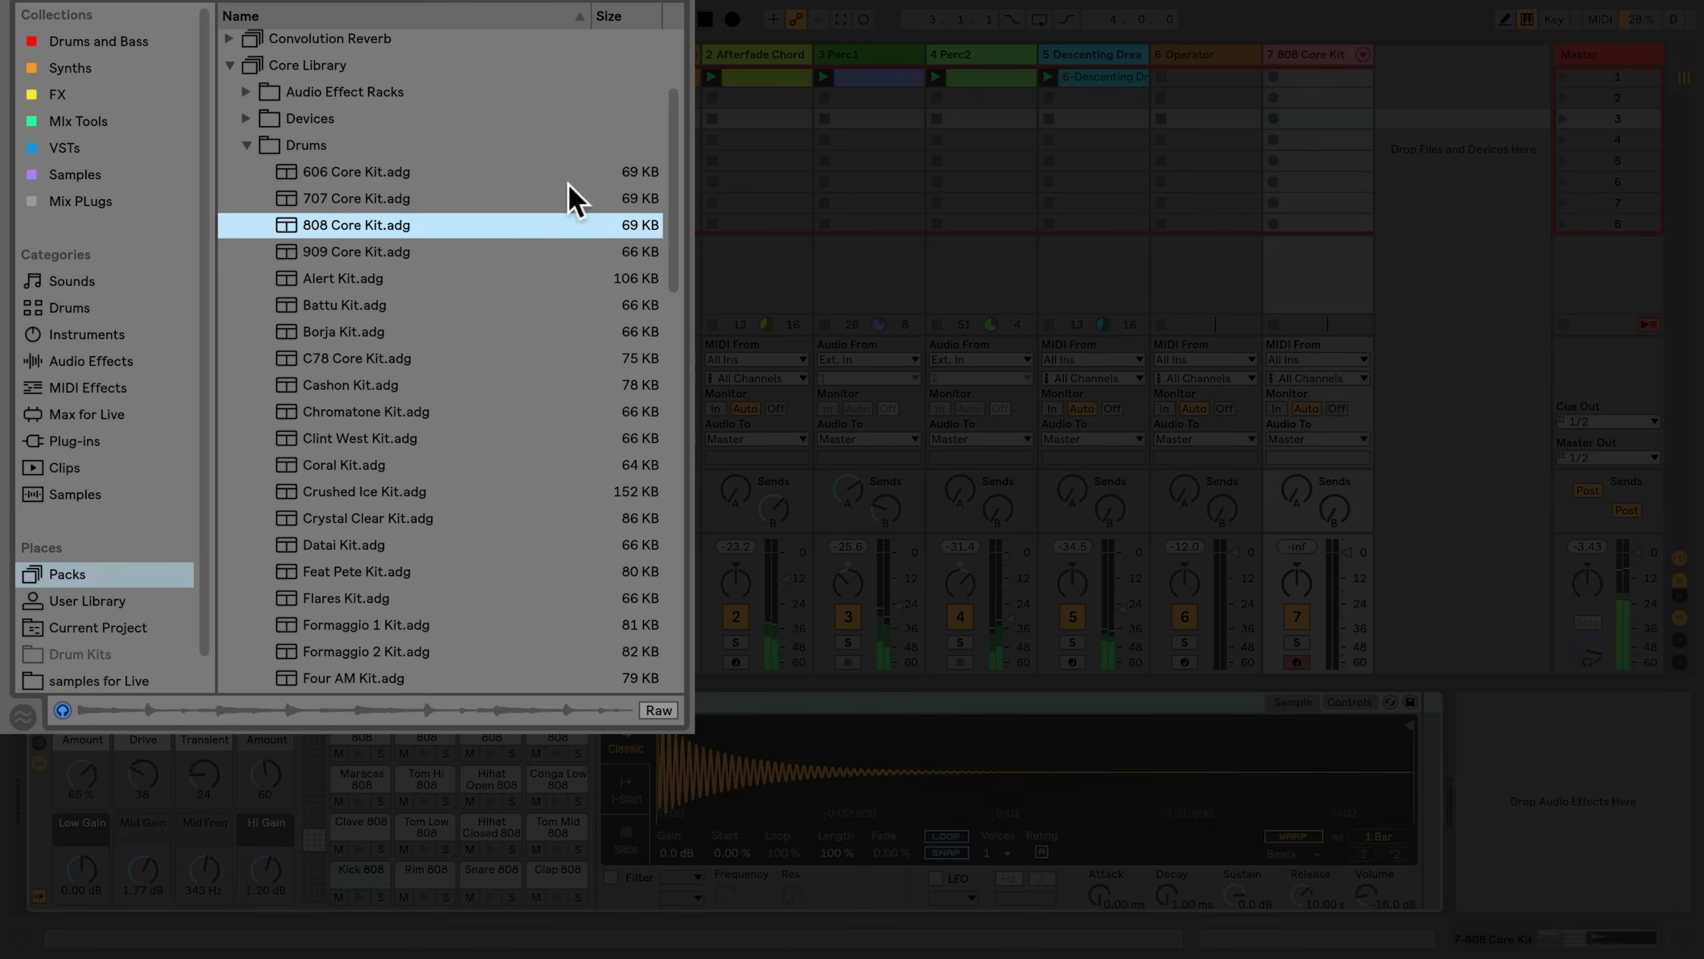
pyautogui.click(247, 146)
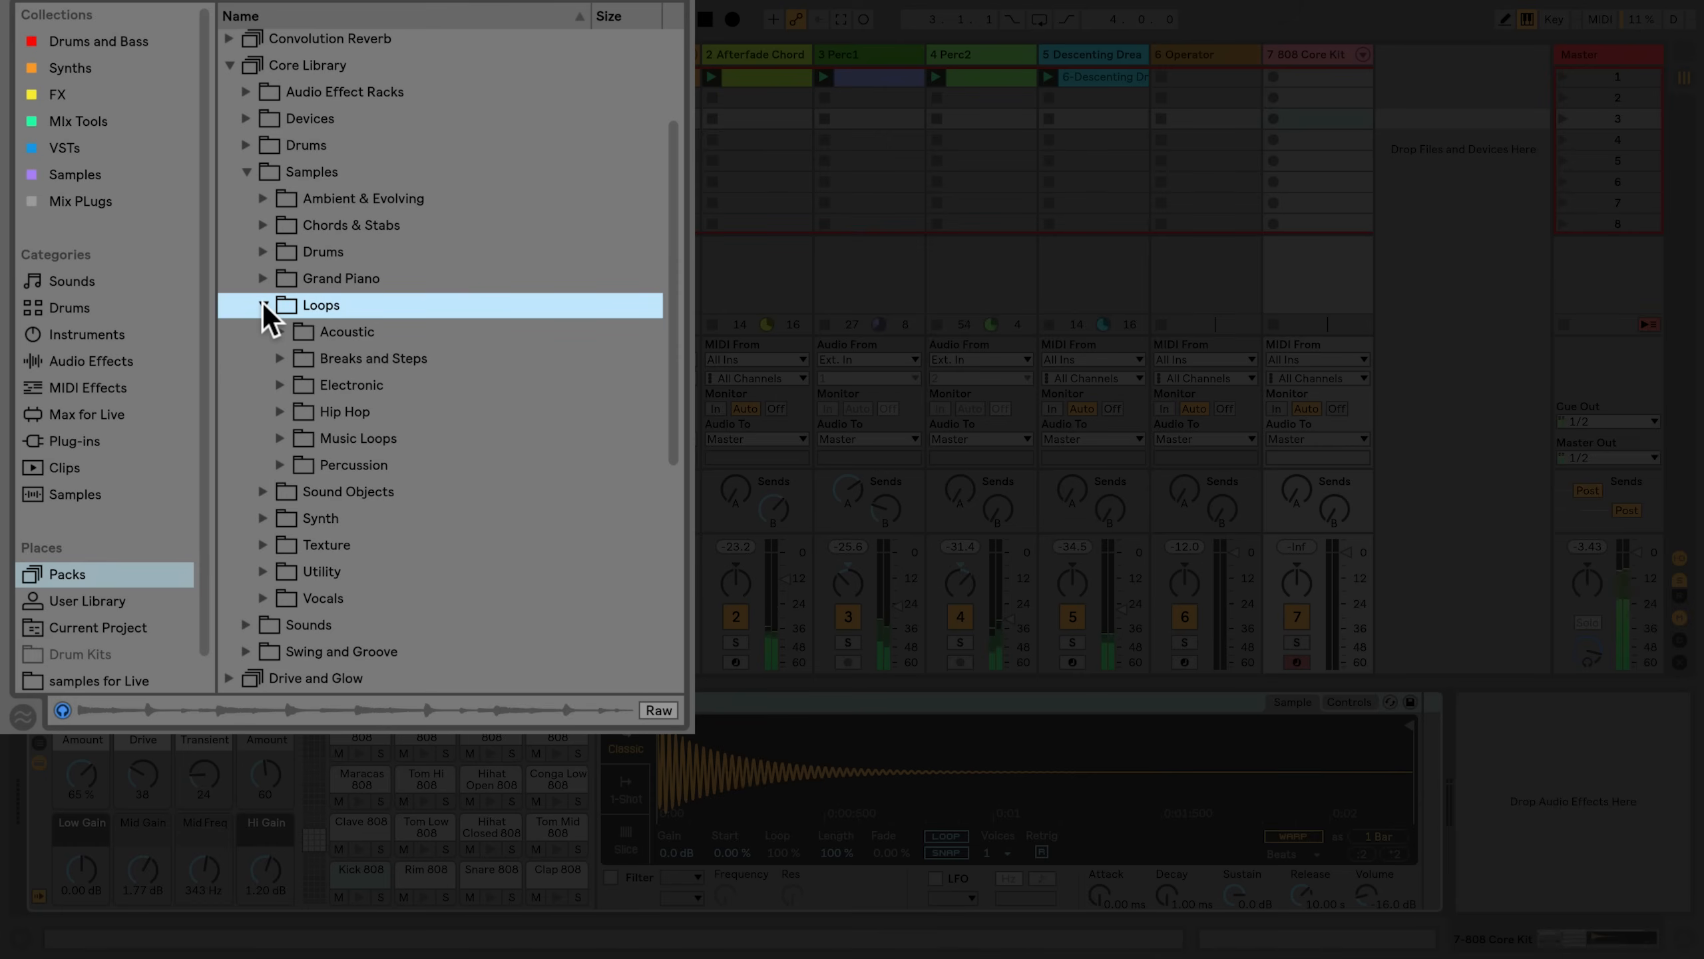
# - Add the Bouncy-117bpm Hip Hop loop as track 8 and launch its clip
pyautogui.click(281, 411)
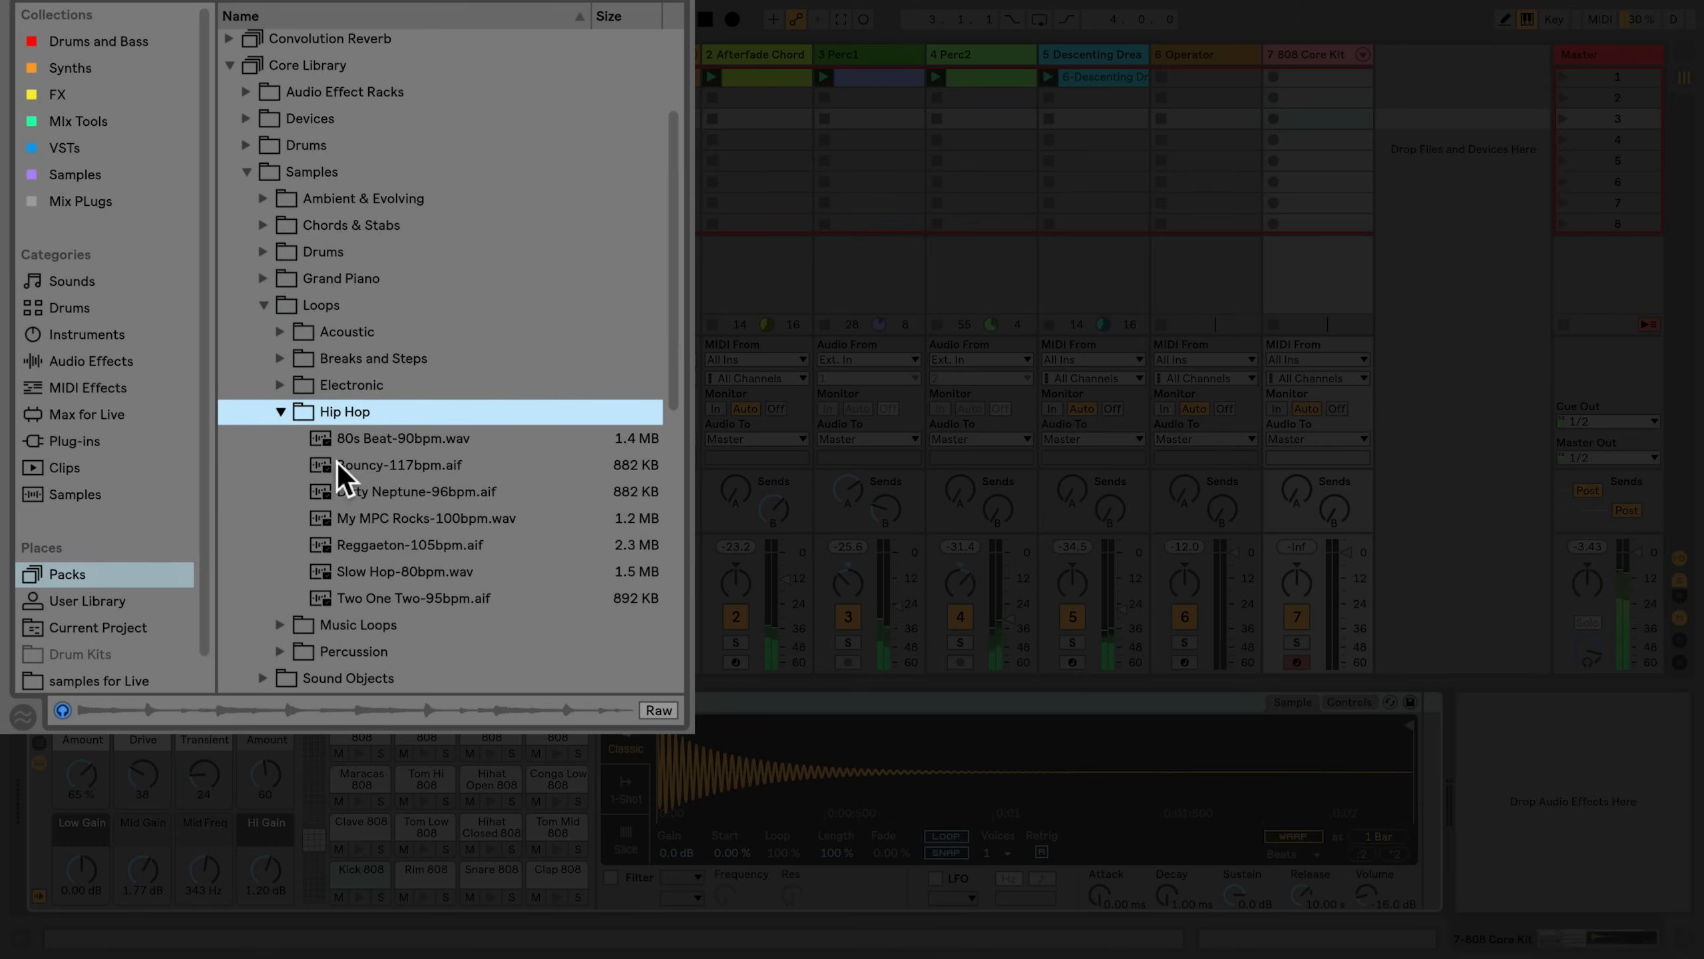
pyautogui.click(392, 465)
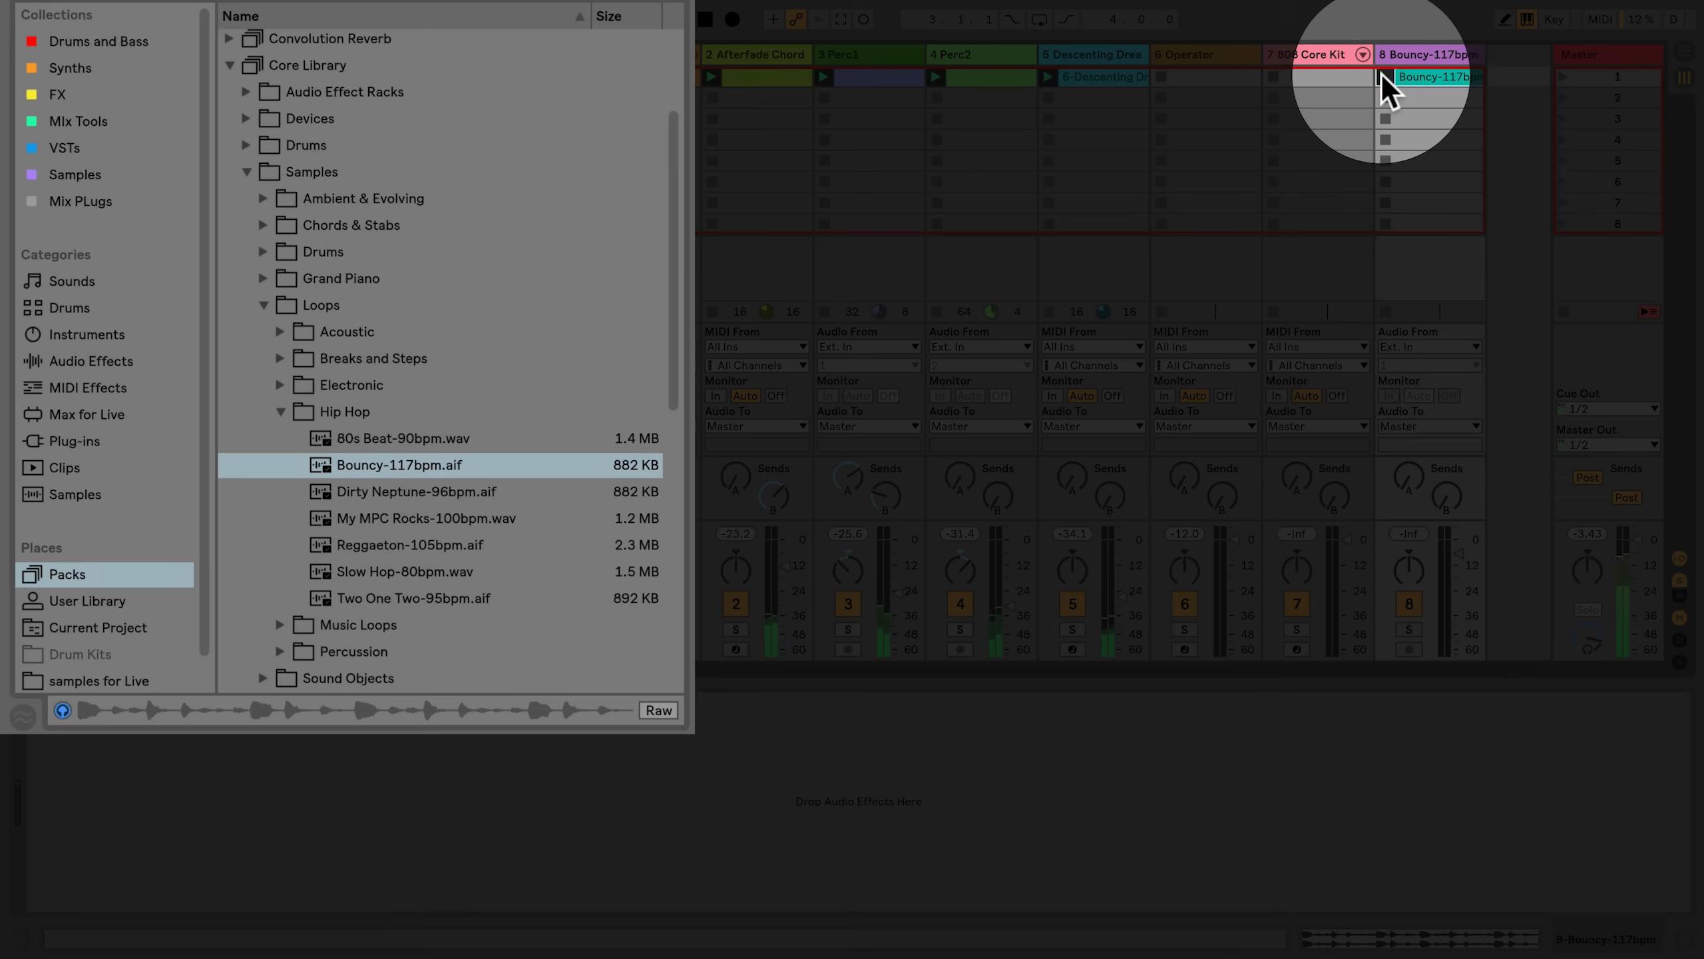
pyautogui.click(264, 305)
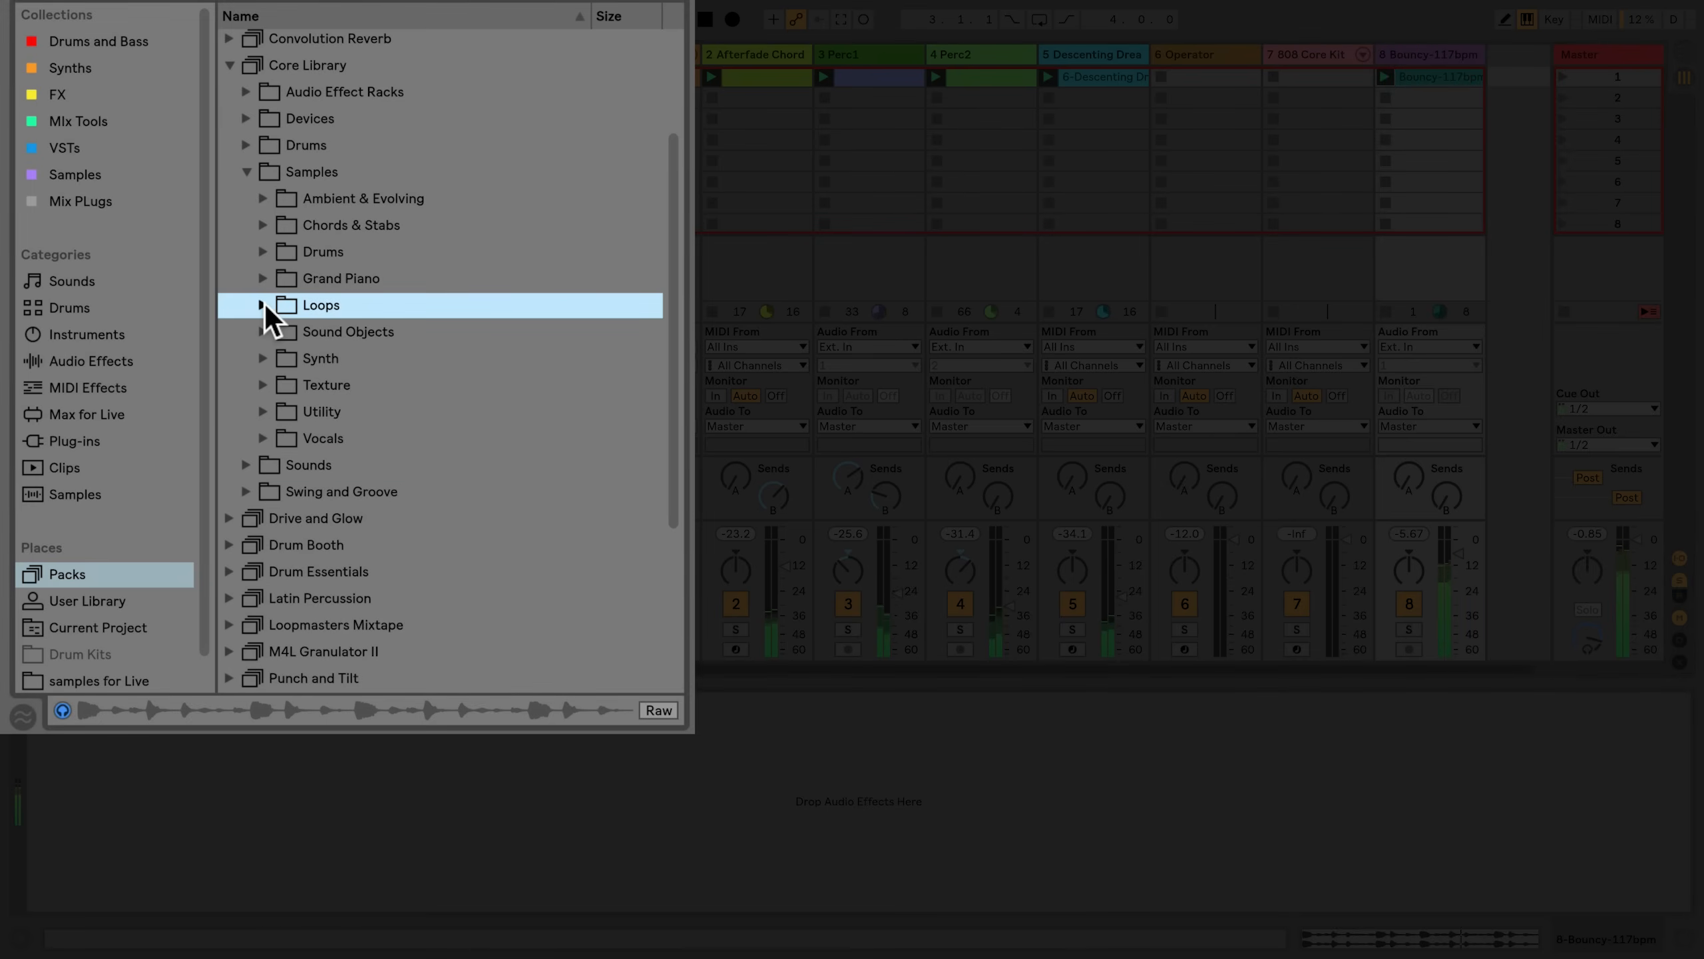
pyautogui.click(248, 172)
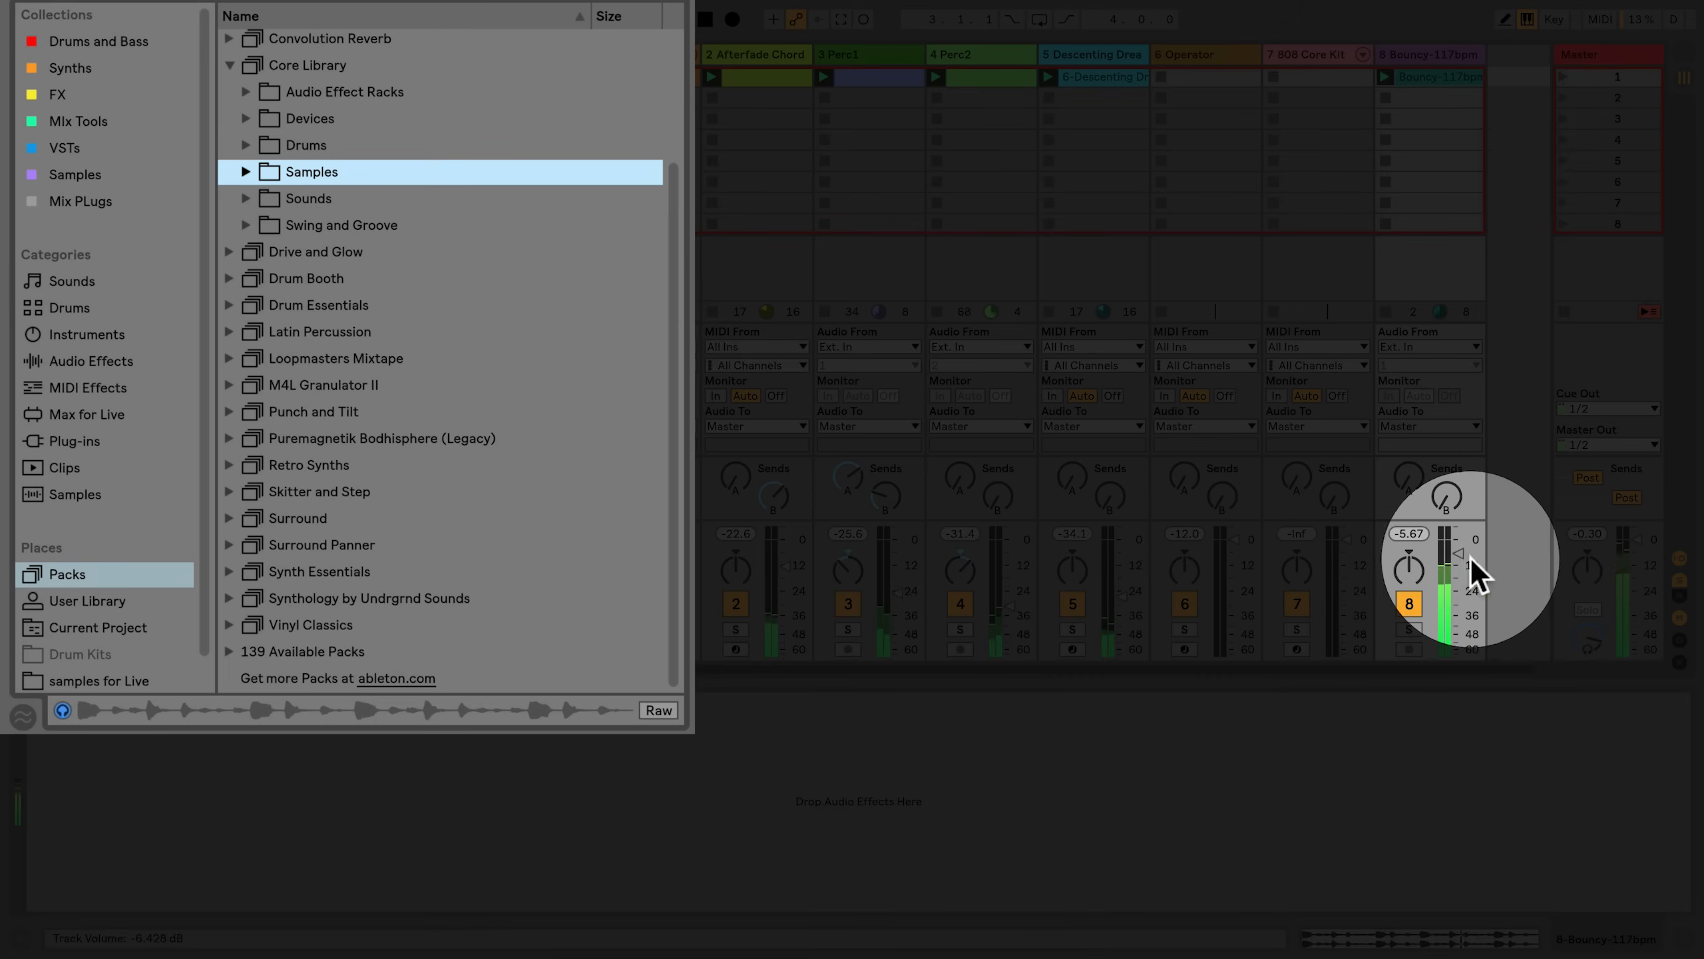
pyautogui.moveTo(1453, 554); pyautogui.dragTo(1453, 587)
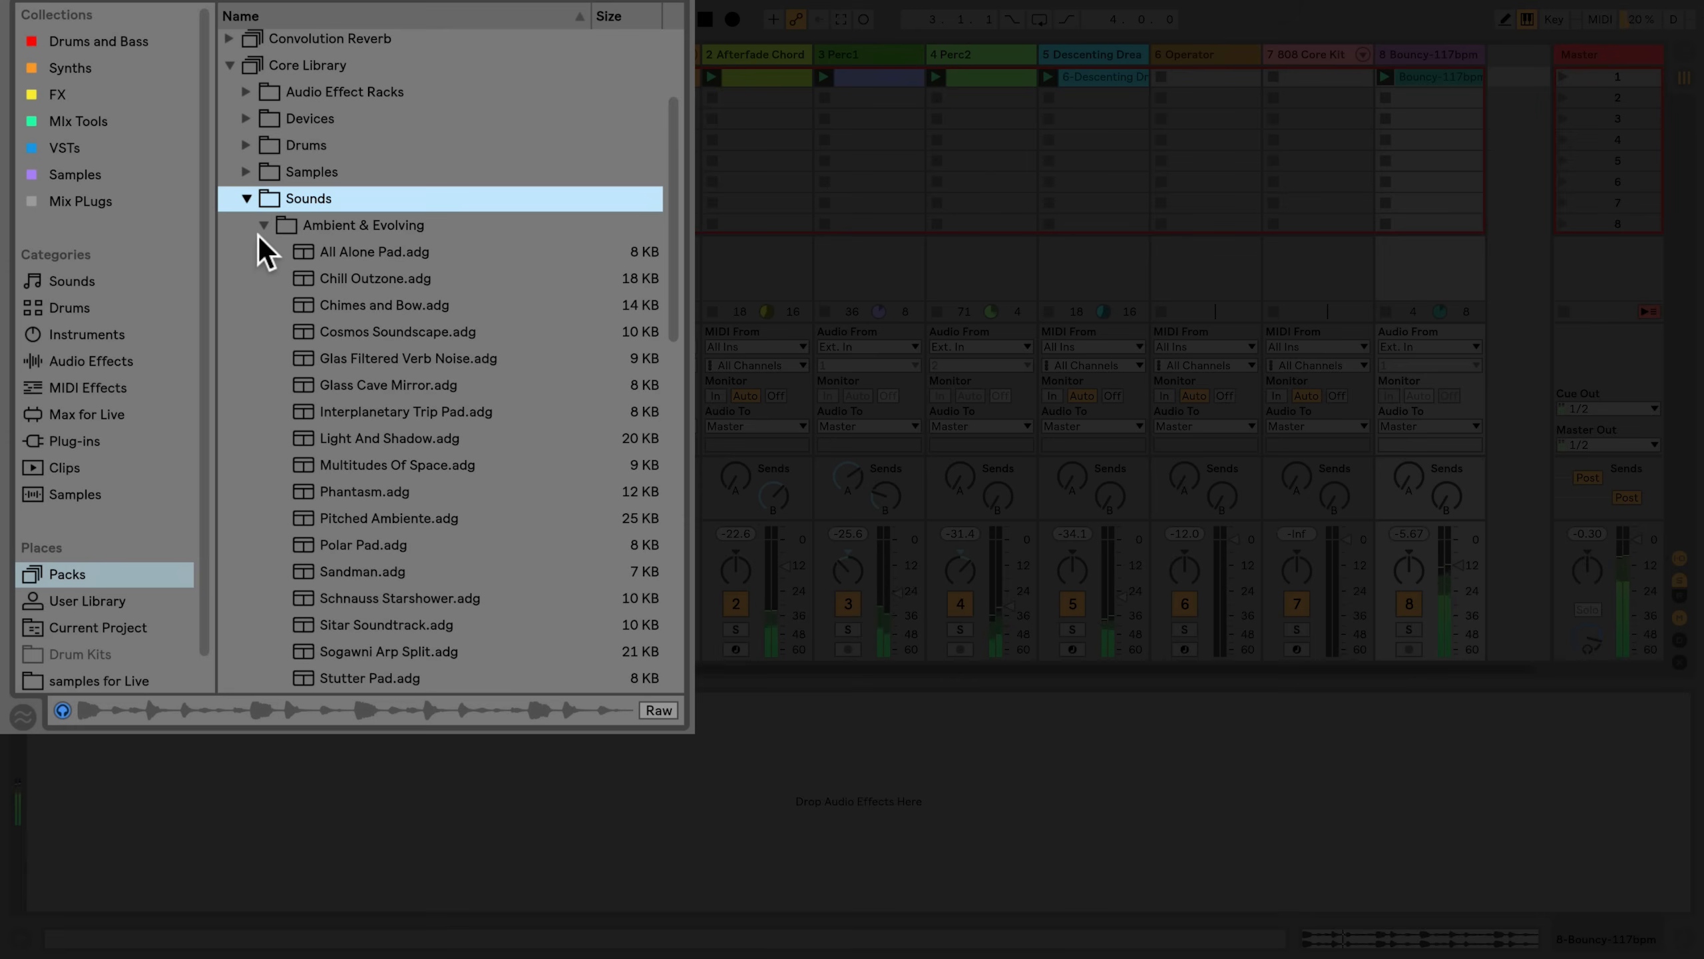
pyautogui.scroll(-3)
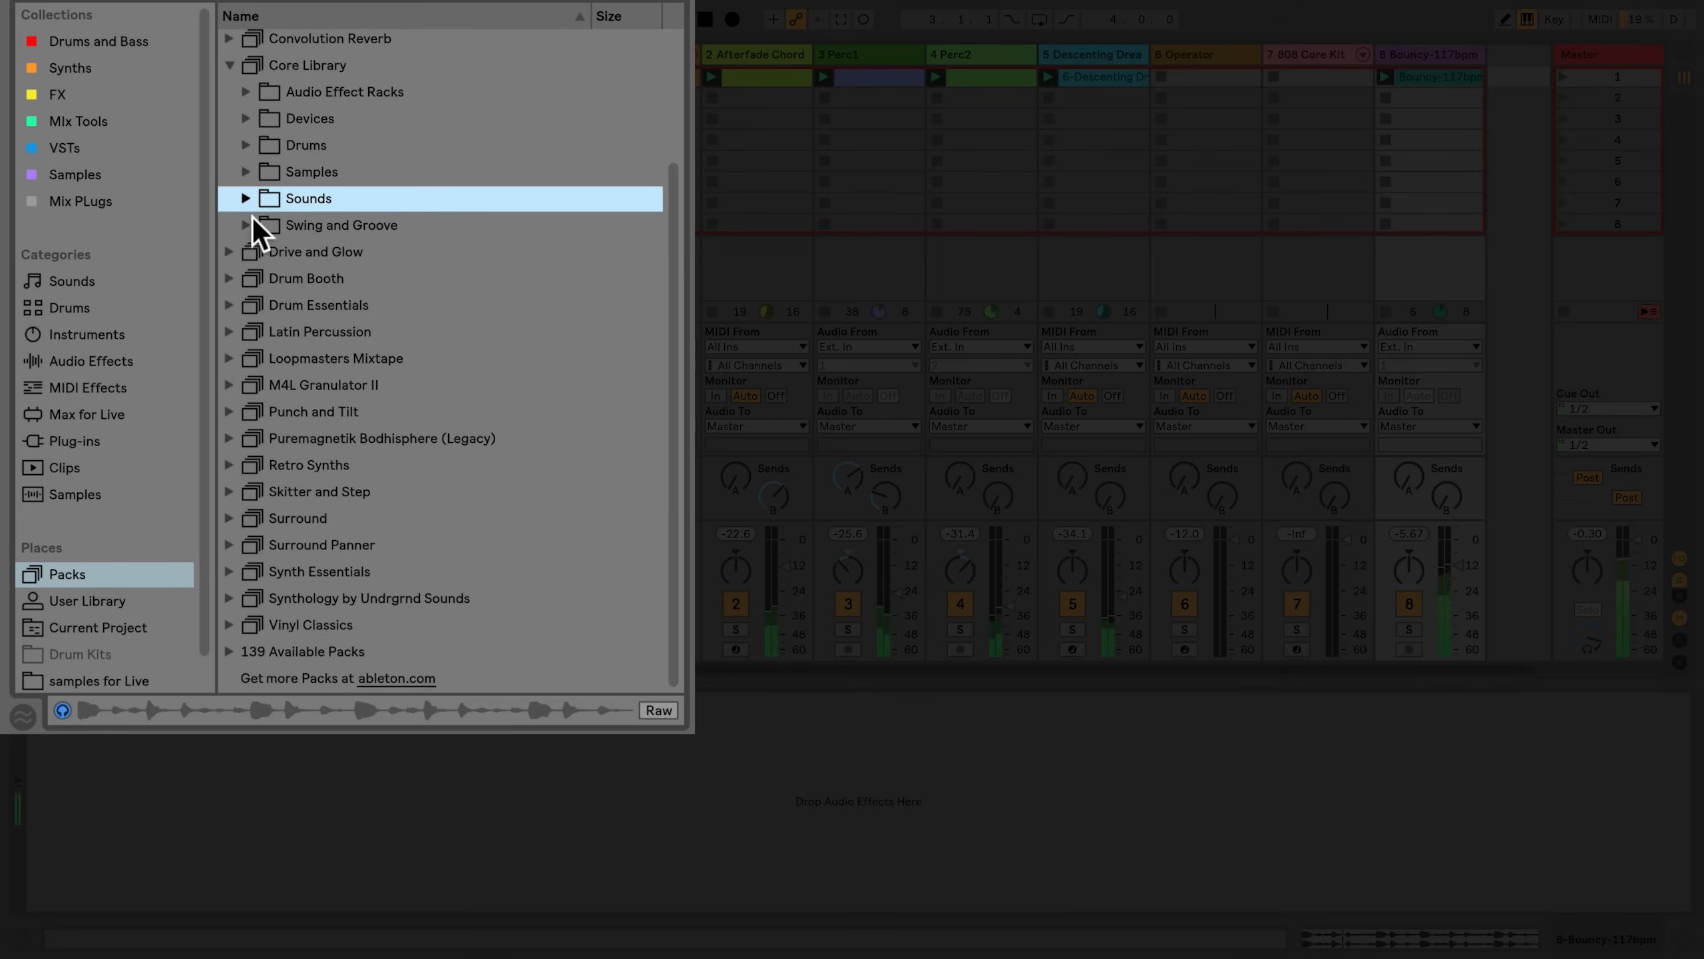
# - Drag SP1200 16 Swing-63 from Swing and Groove onto the Bouncy clip
pyautogui.click(246, 225)
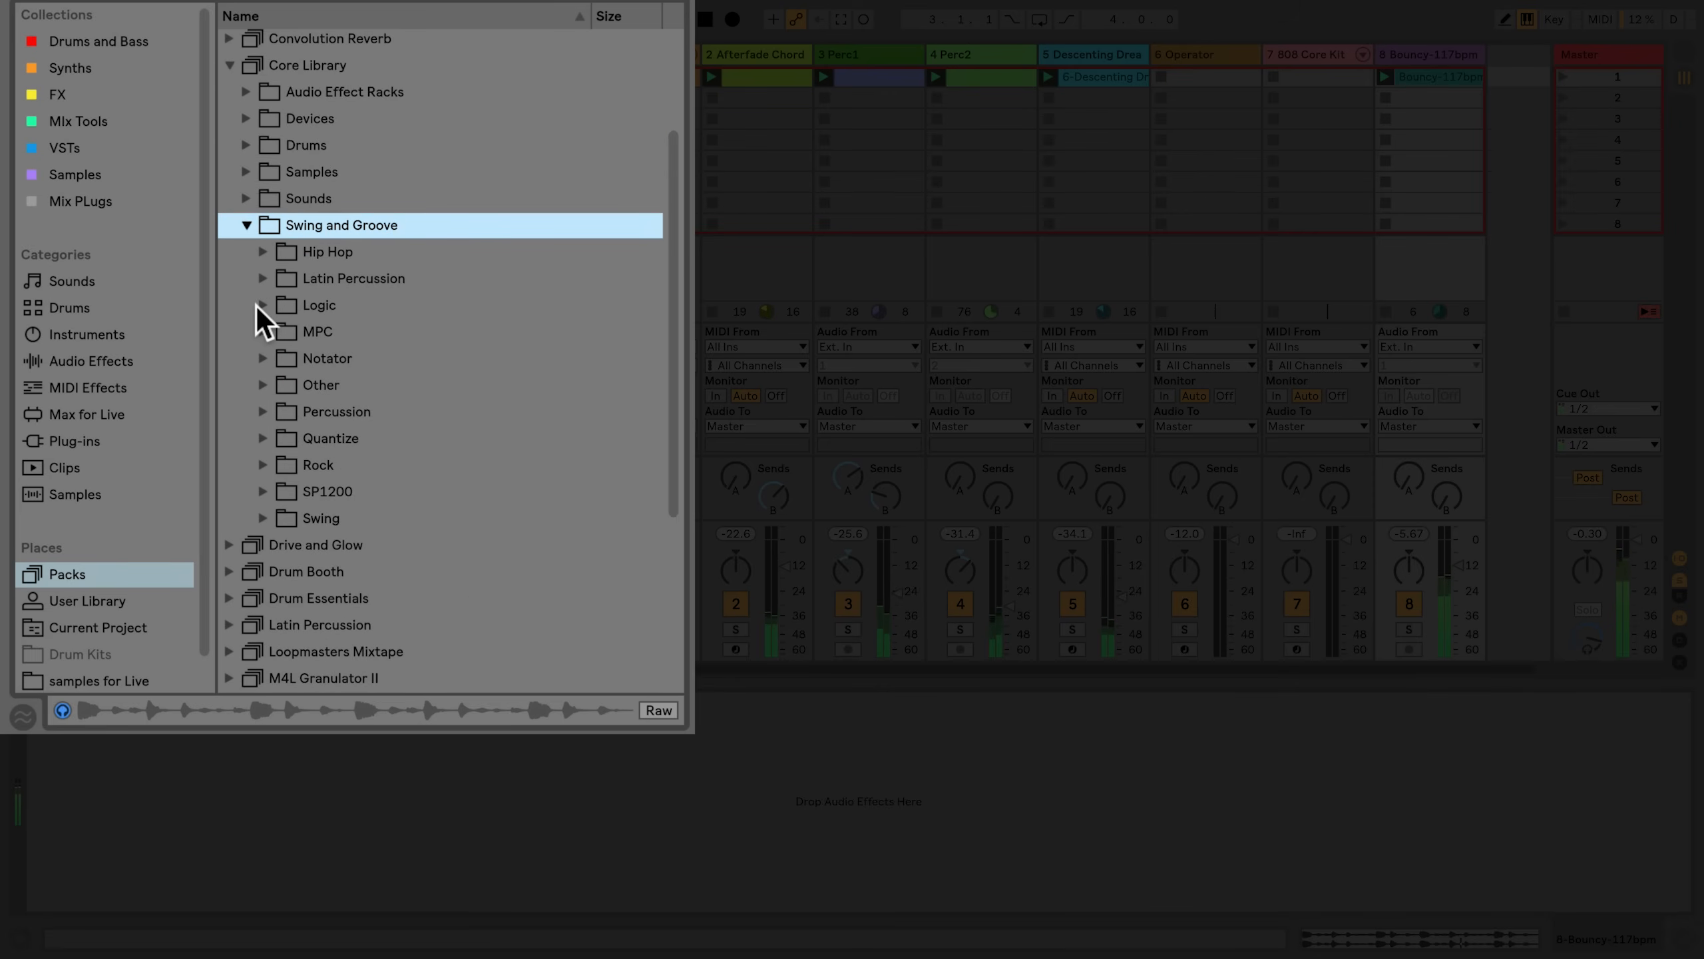
pyautogui.scroll(-3)
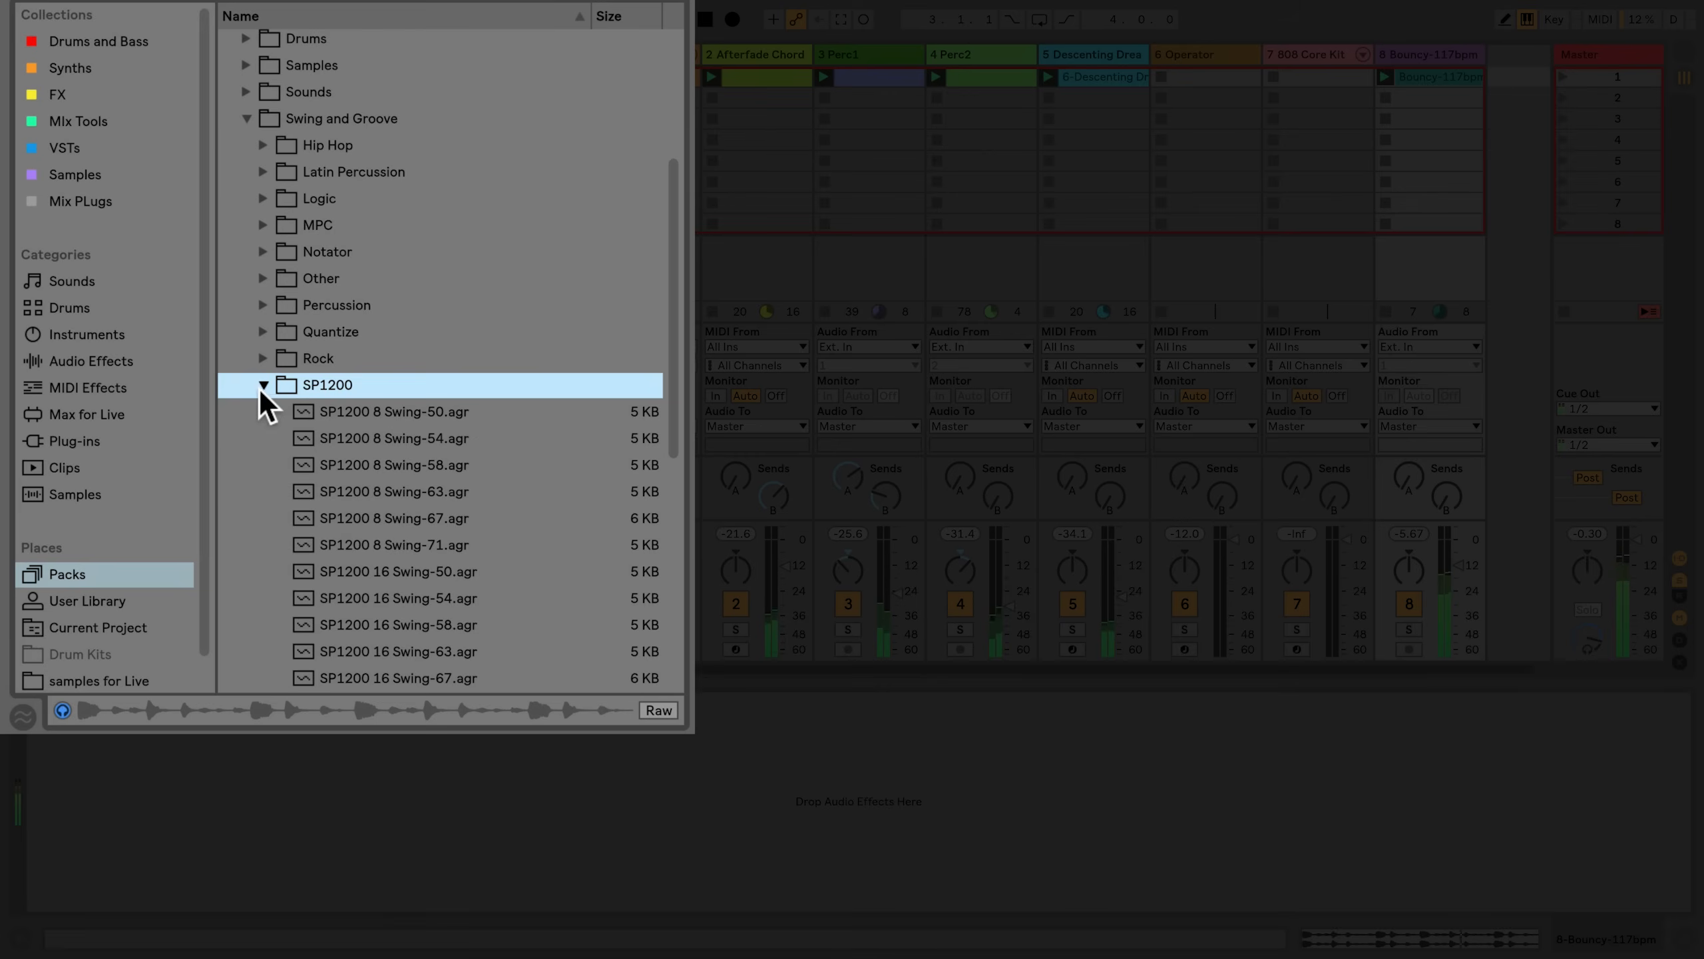
pyautogui.scroll(-3)
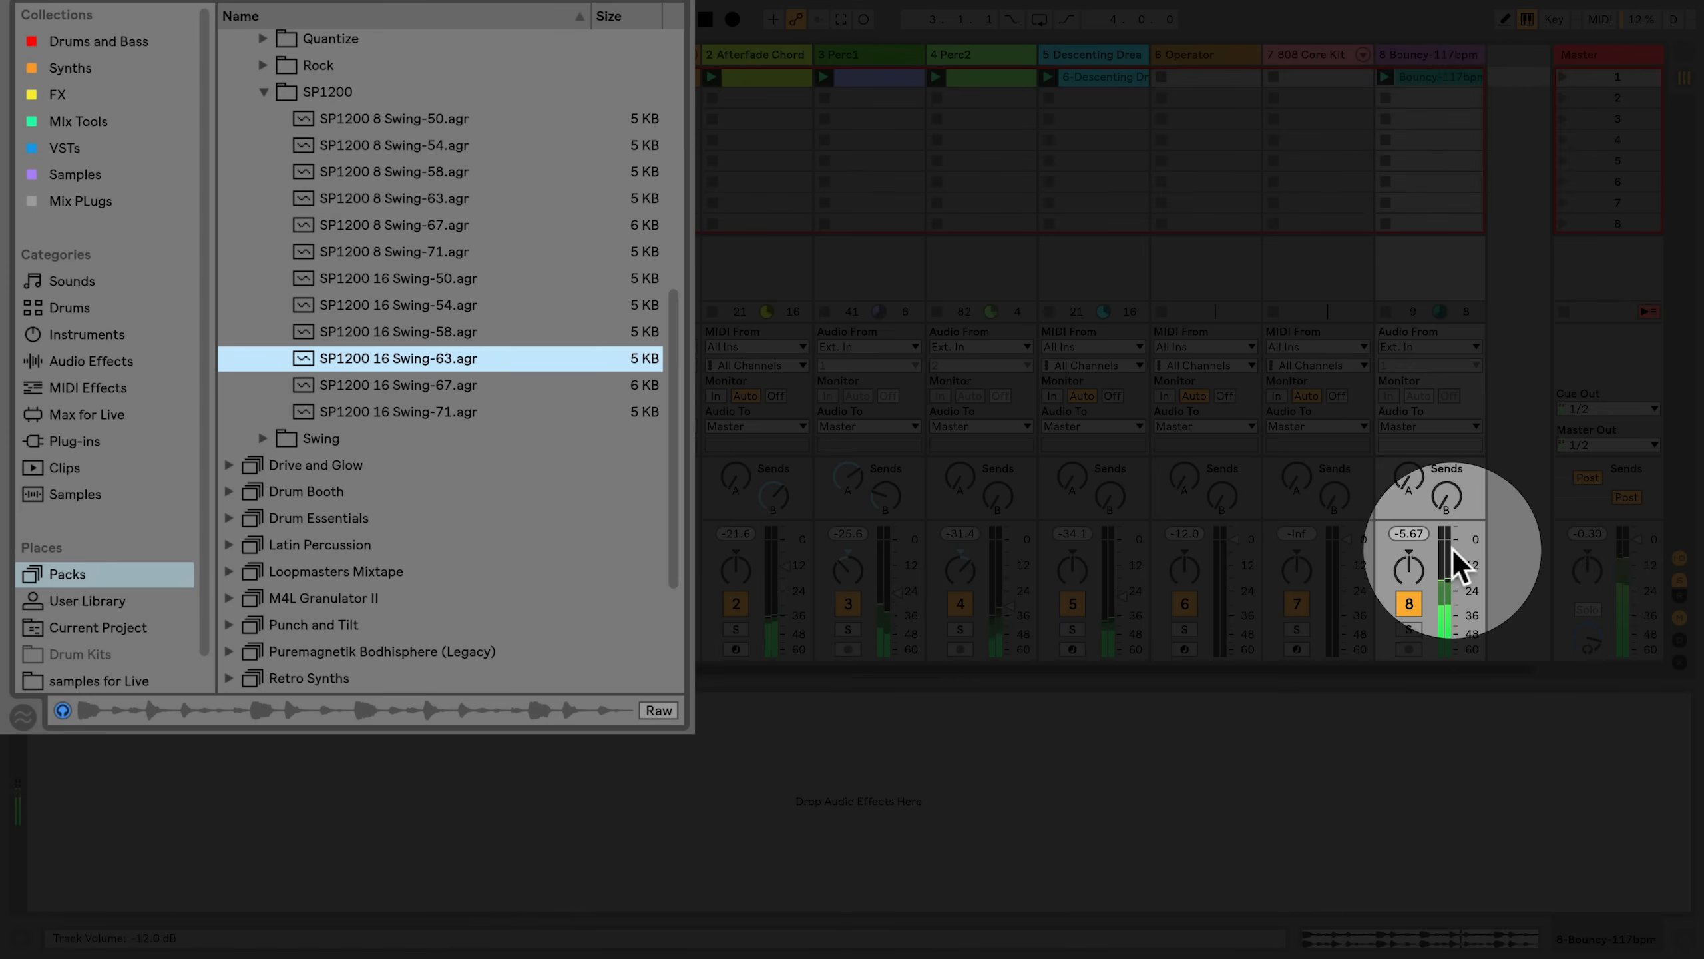
pyautogui.moveTo(1457, 576); pyautogui.dragTo(1457, 565)
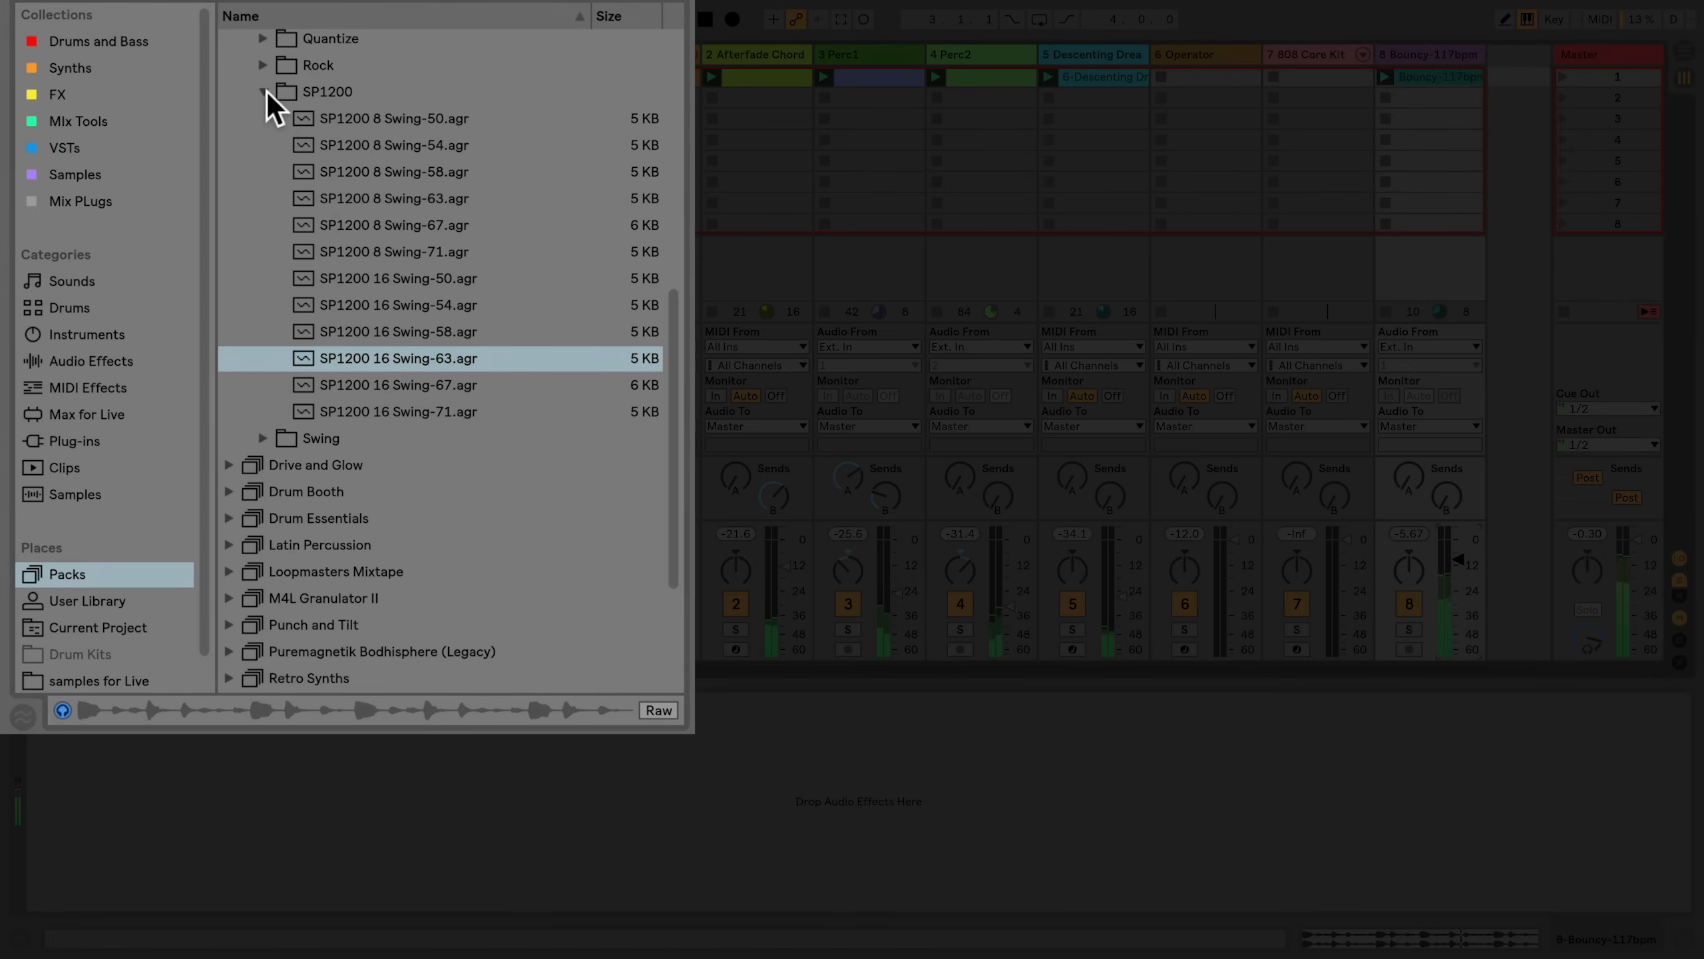
pyautogui.click(26, 713)
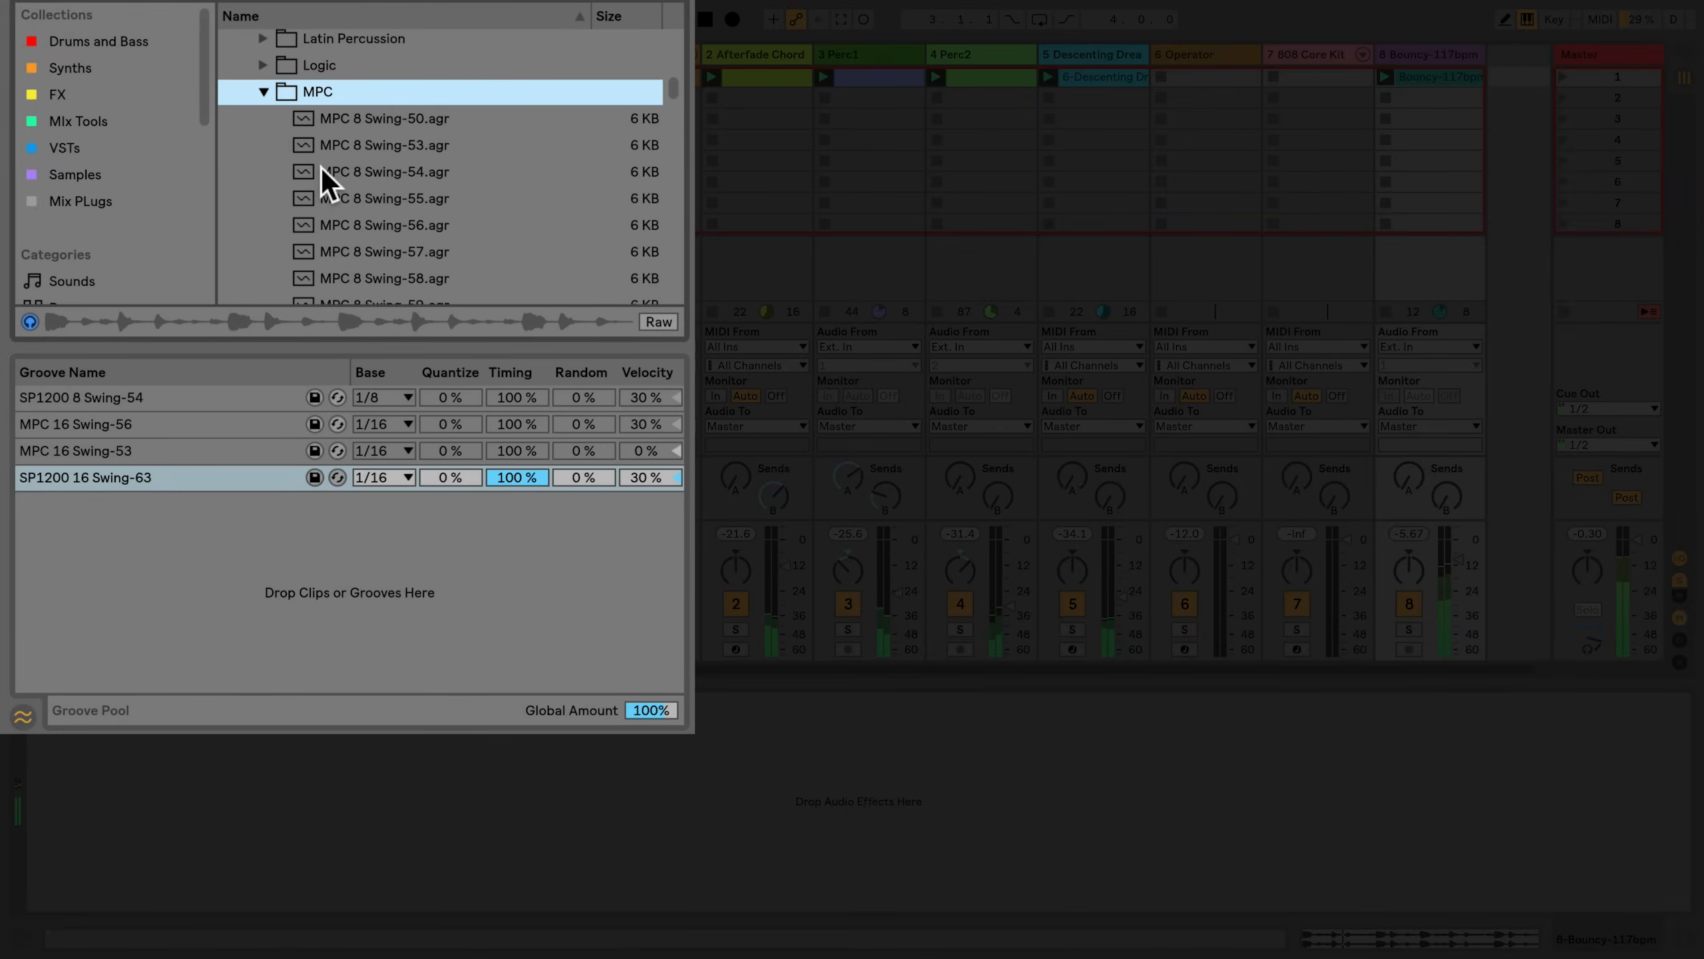
# - Hide the Groove Pool and set the Bouncy clip's groove to MPC 8 Swing-71
pyautogui.scroll(-3)
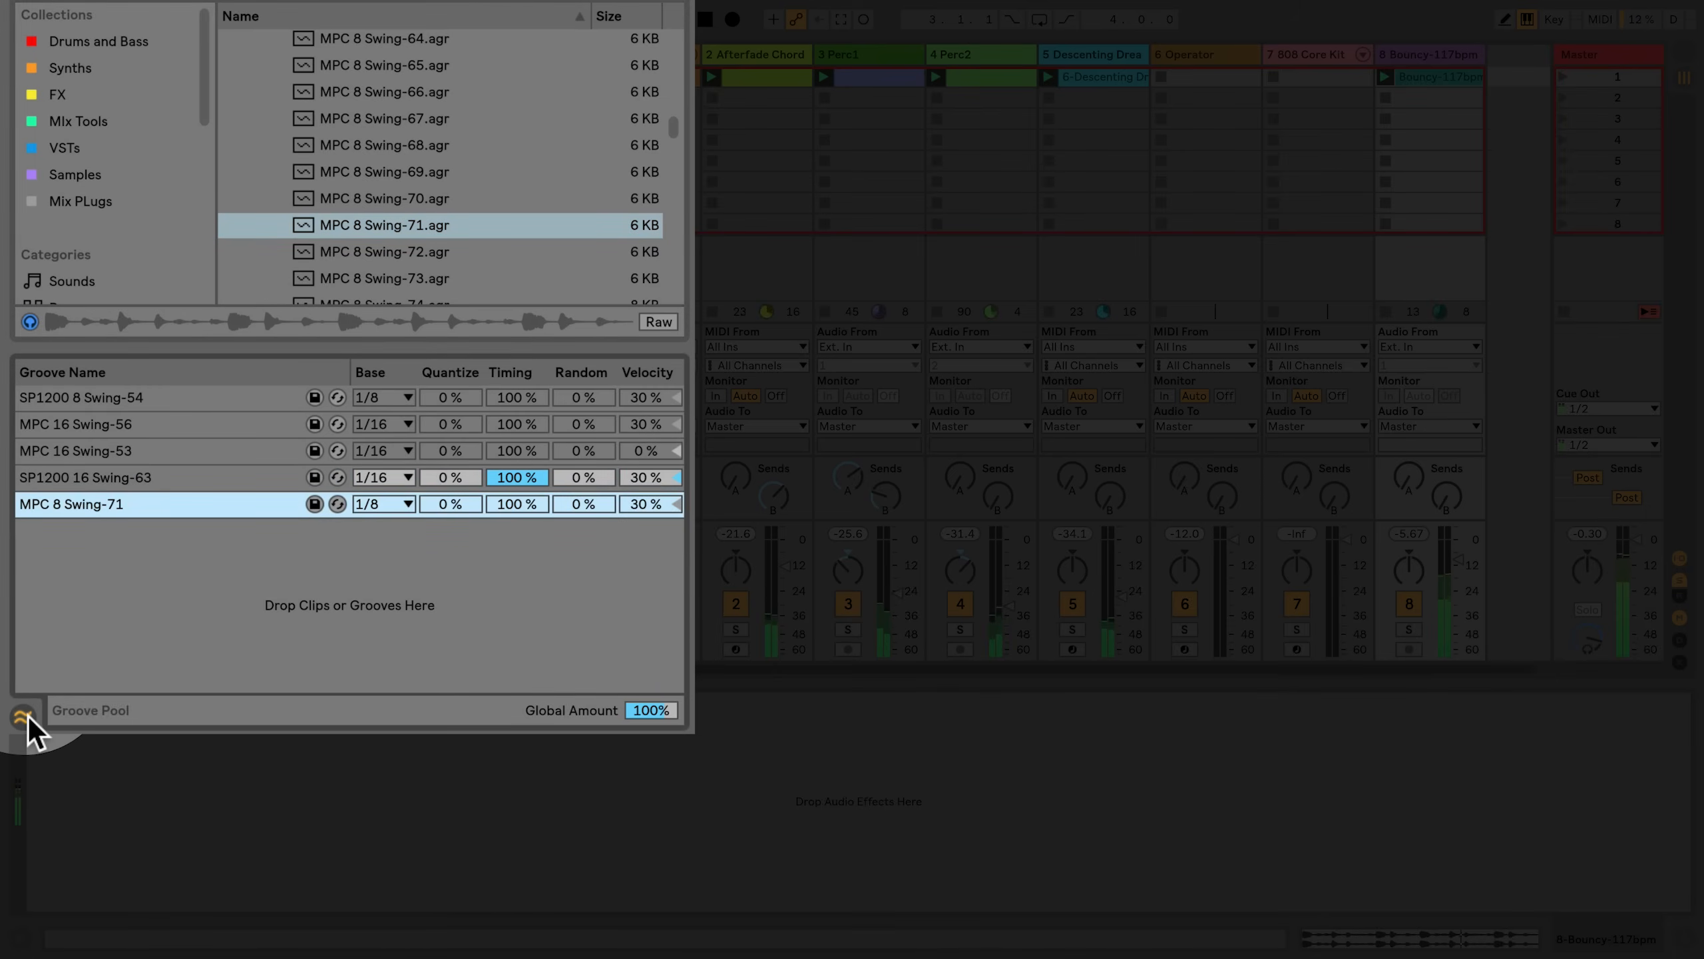
pyautogui.click(1430, 76)
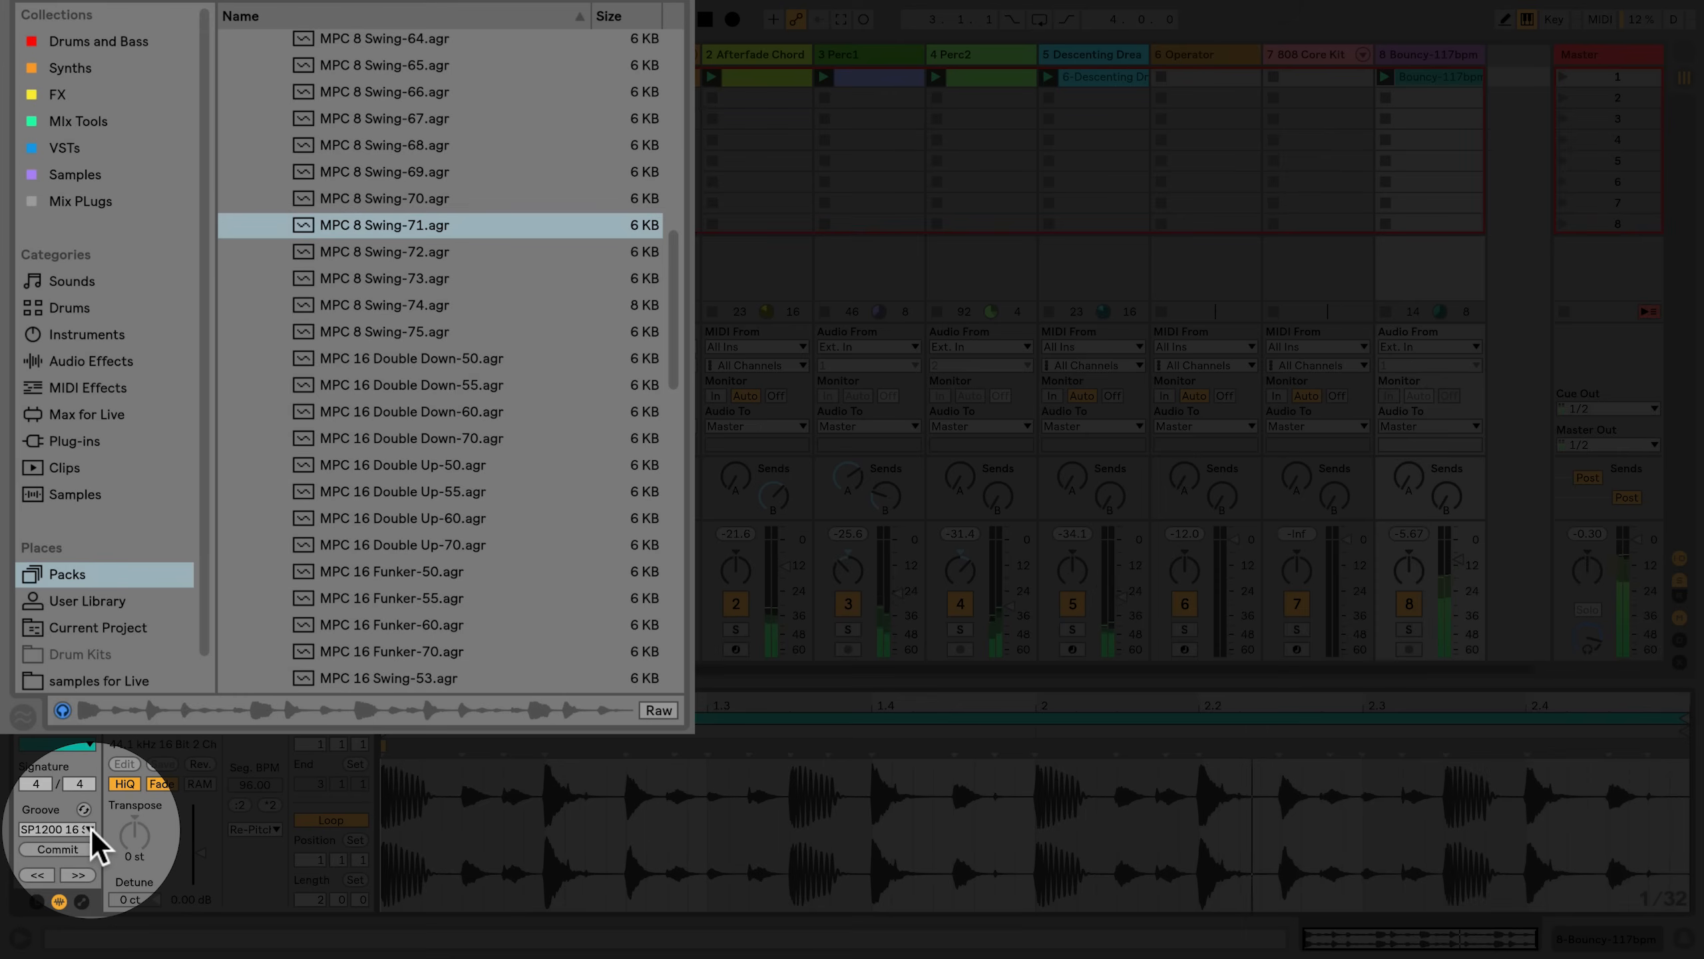
pyautogui.click(59, 828)
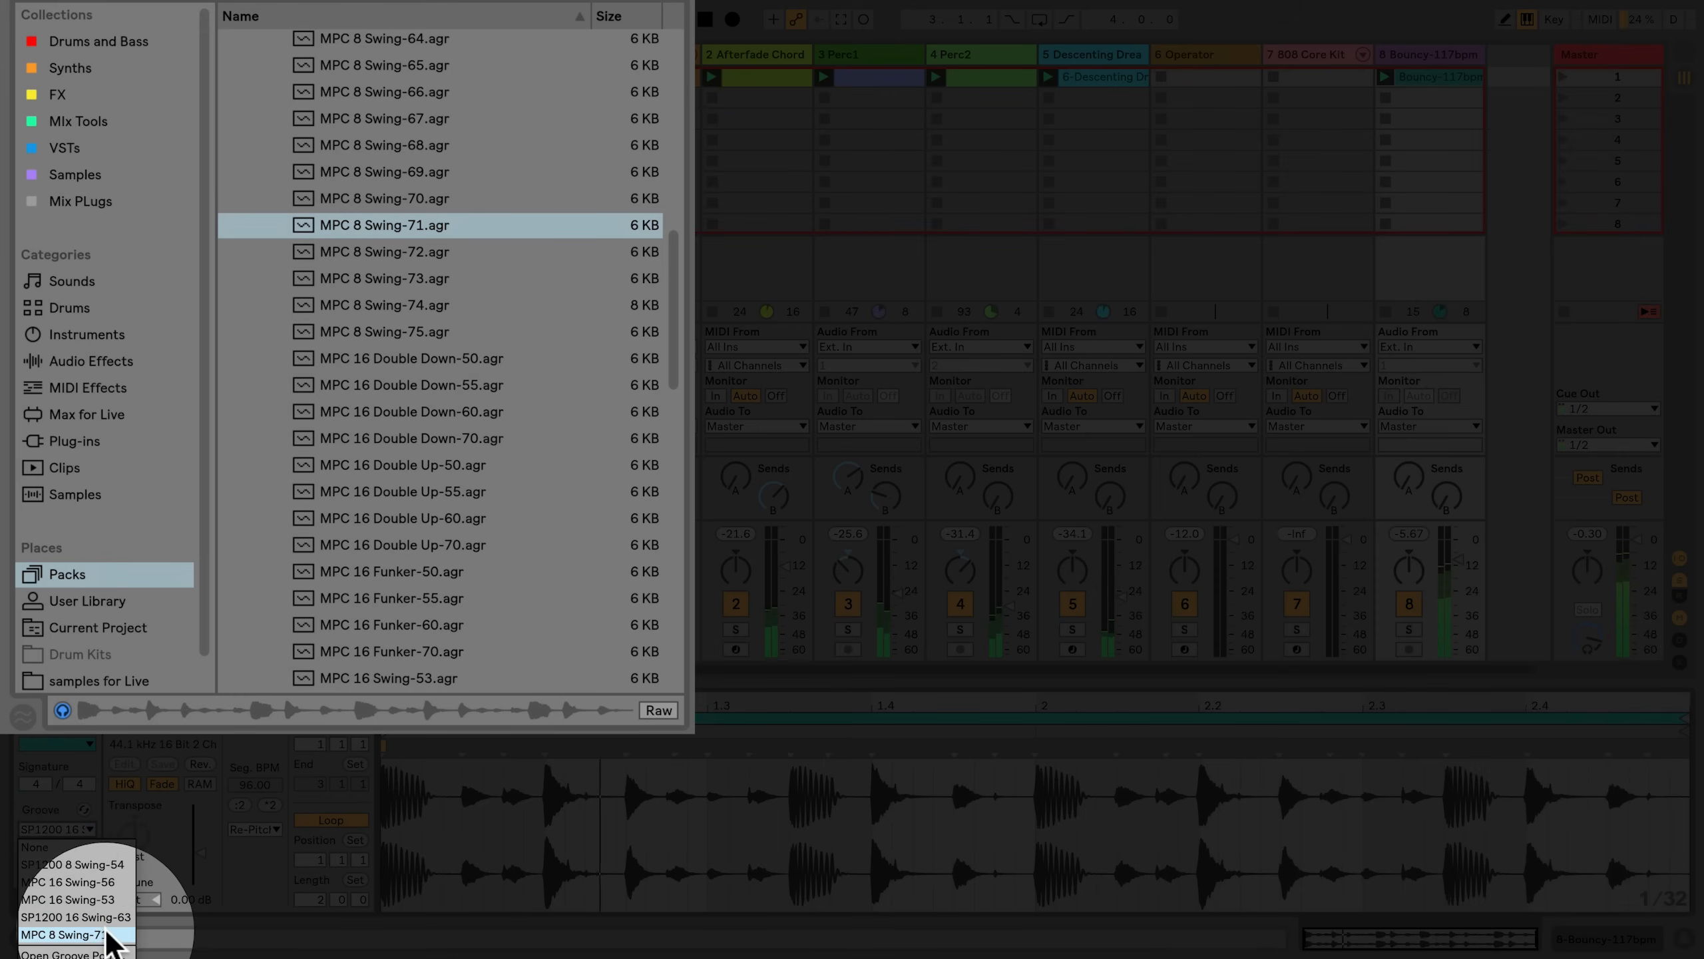
pyautogui.click(80, 931)
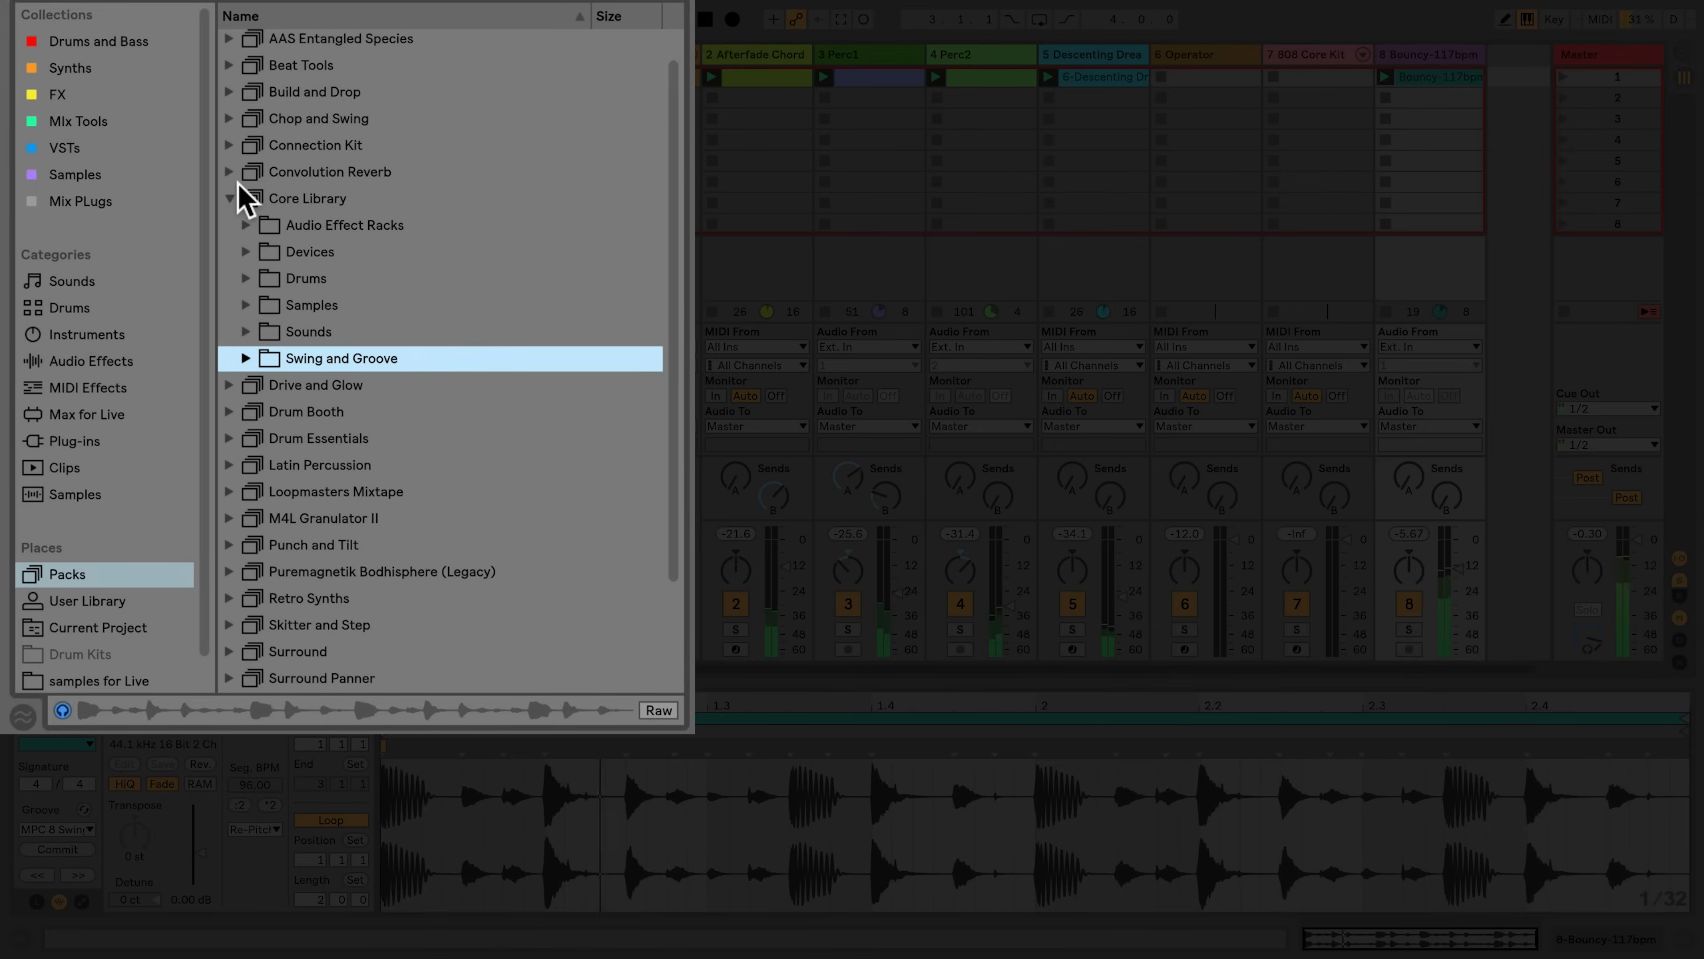
# - Collapse Core Library, open Beat Tools and fold its MIDI Clips folders
pyautogui.click(230, 198)
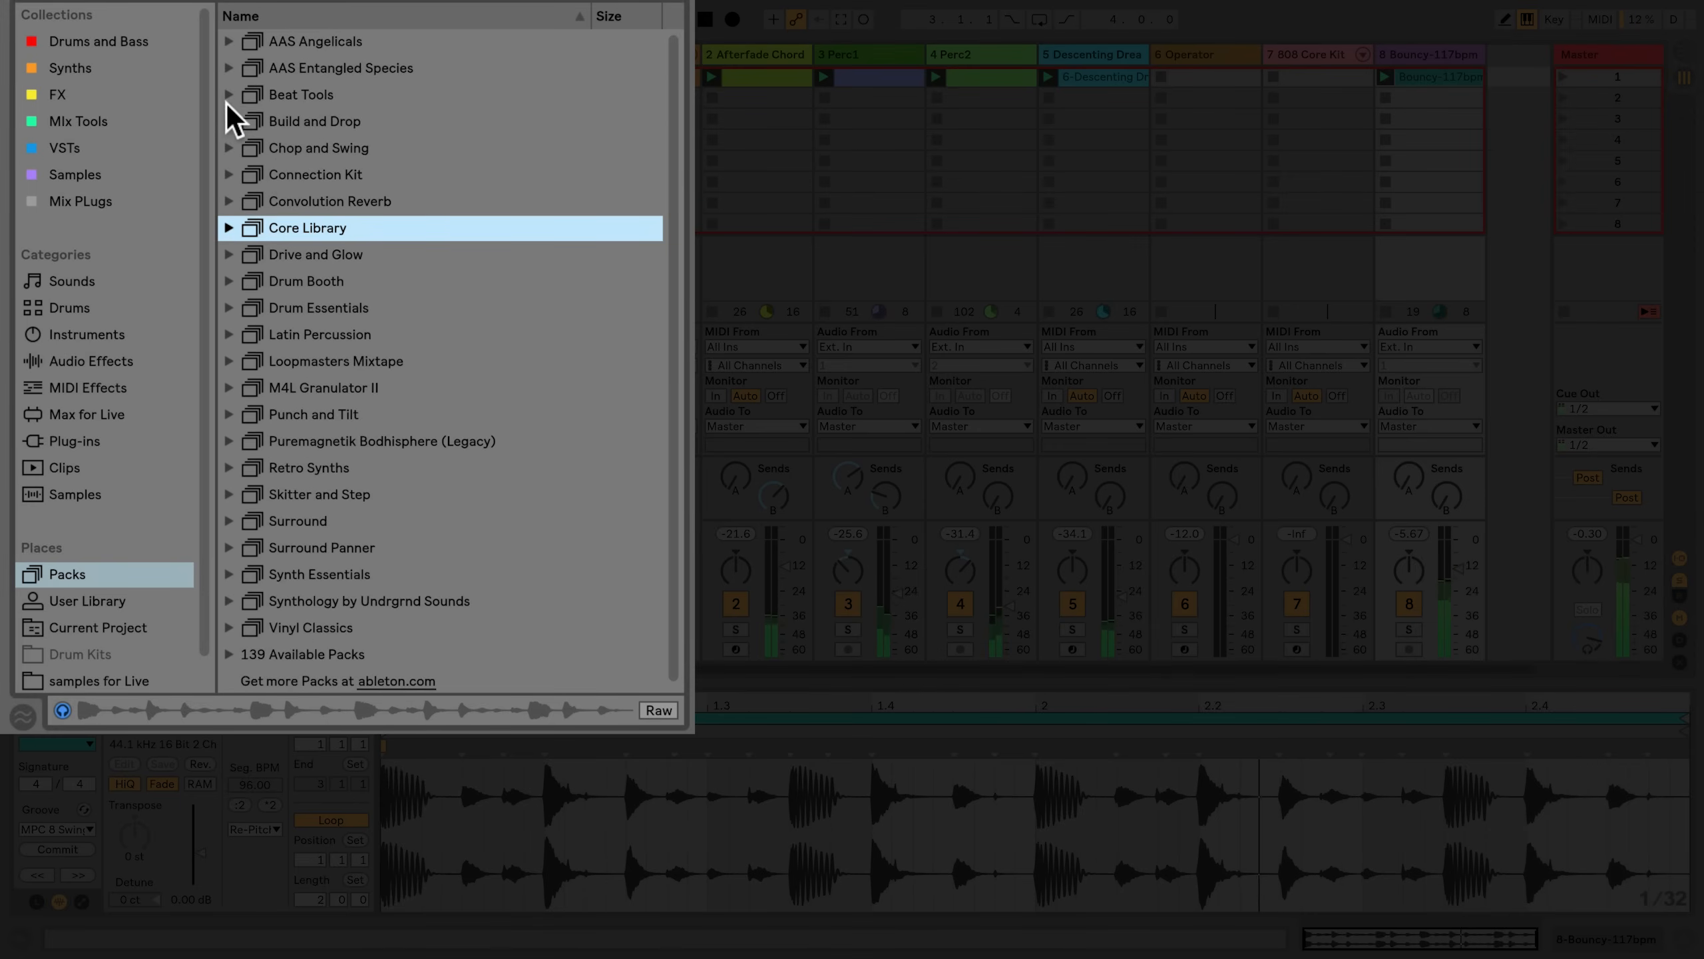
pyautogui.click(230, 95)
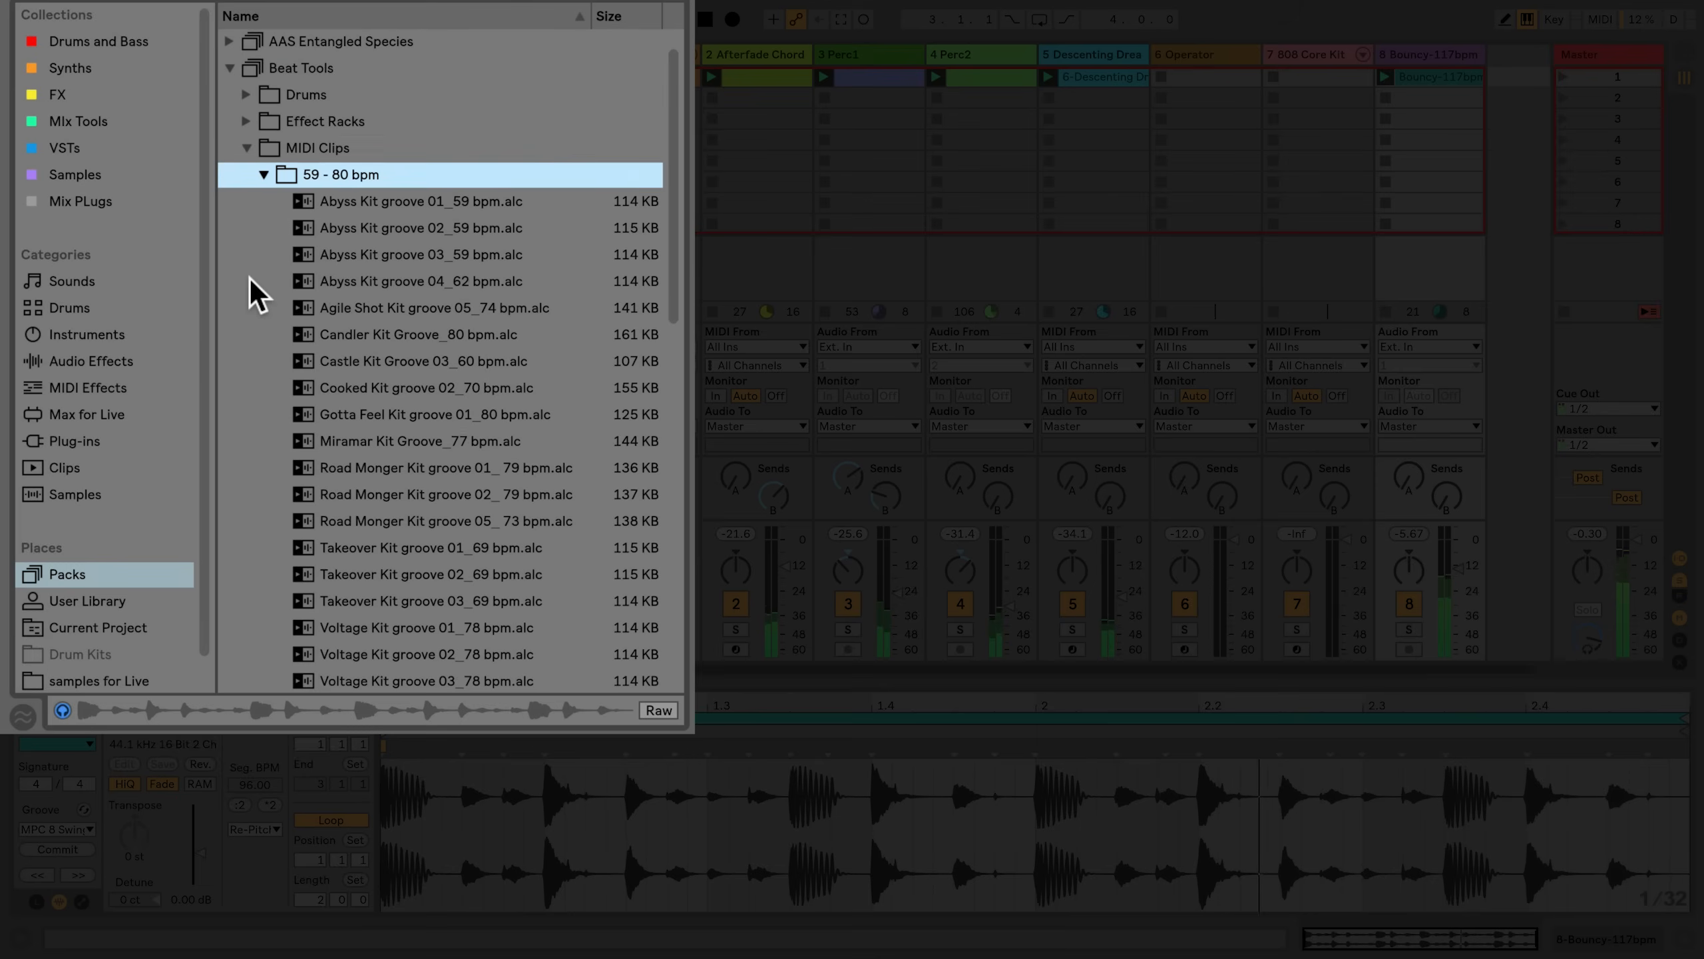
pyautogui.click(264, 175)
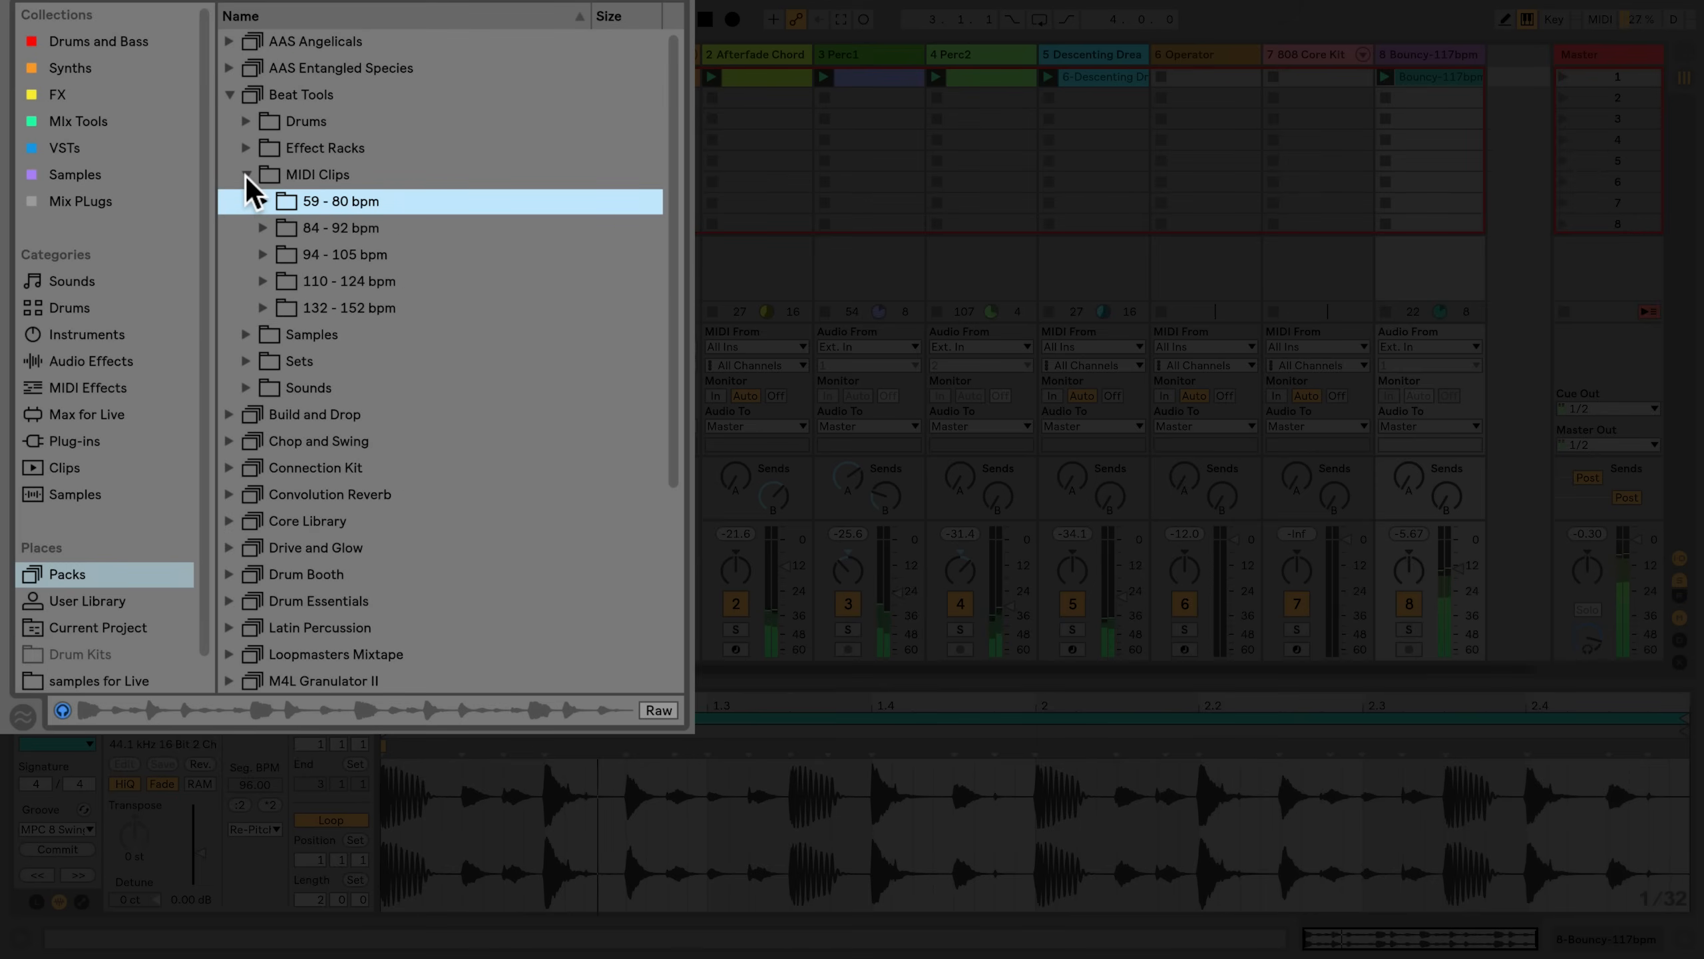
pyautogui.click(247, 174)
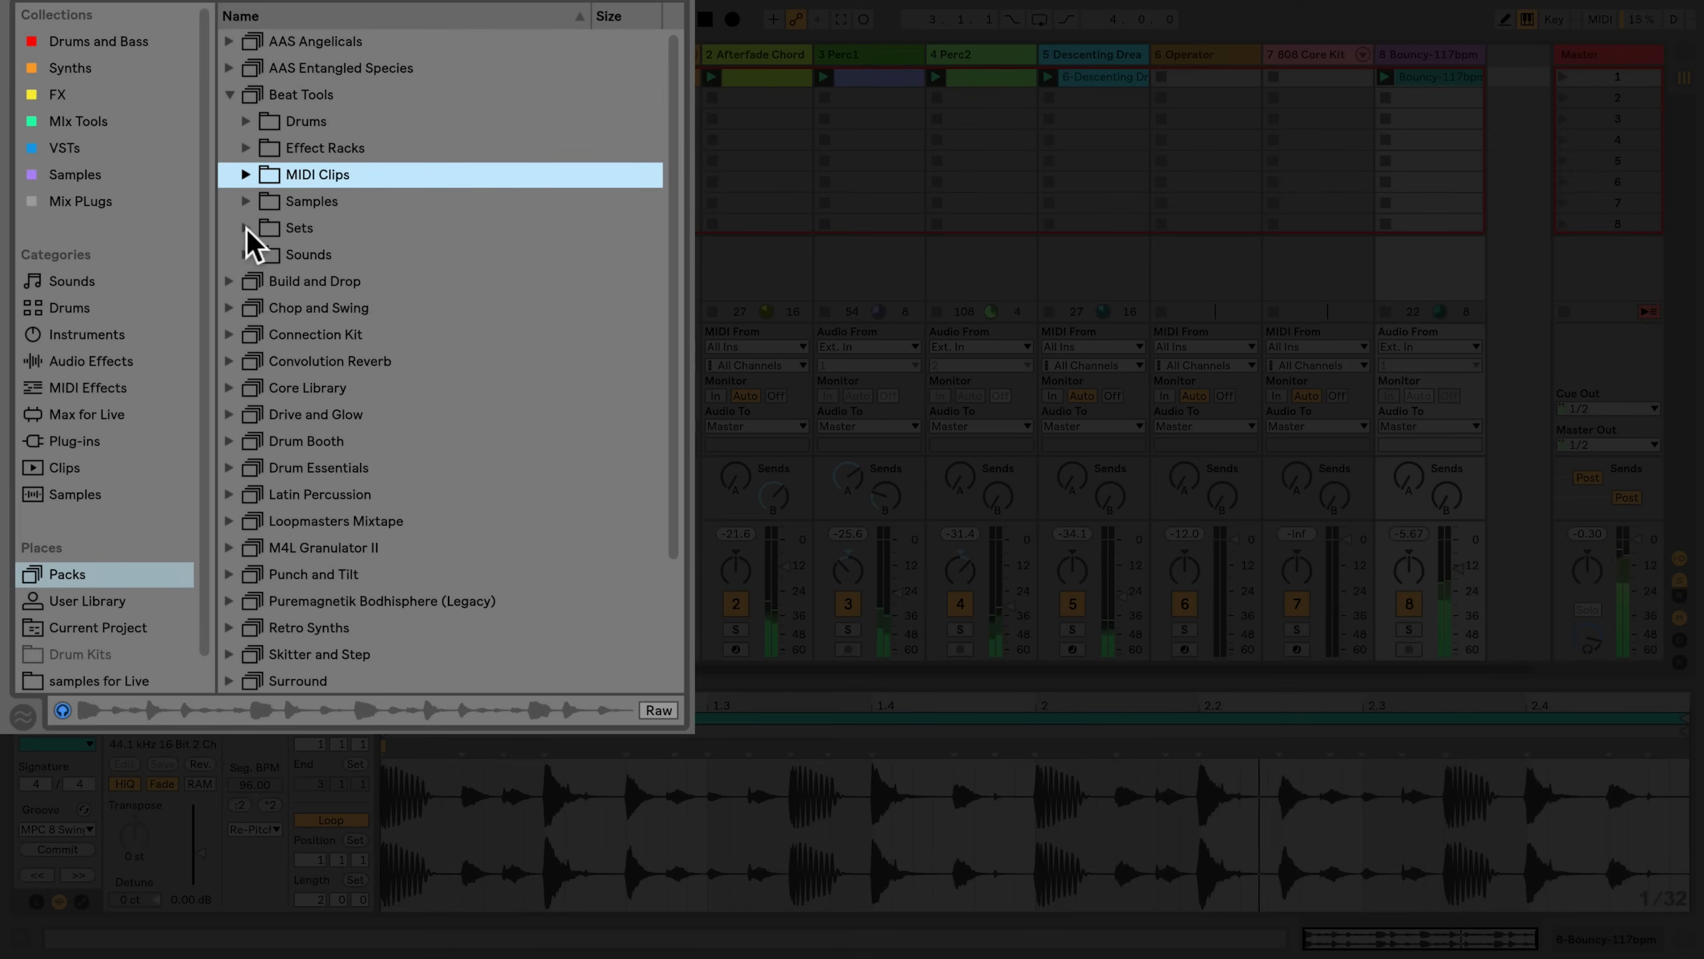
# - Browse the Beat Tools - All Up set, then collapse Sets and Beat Tools
pyautogui.click(245, 228)
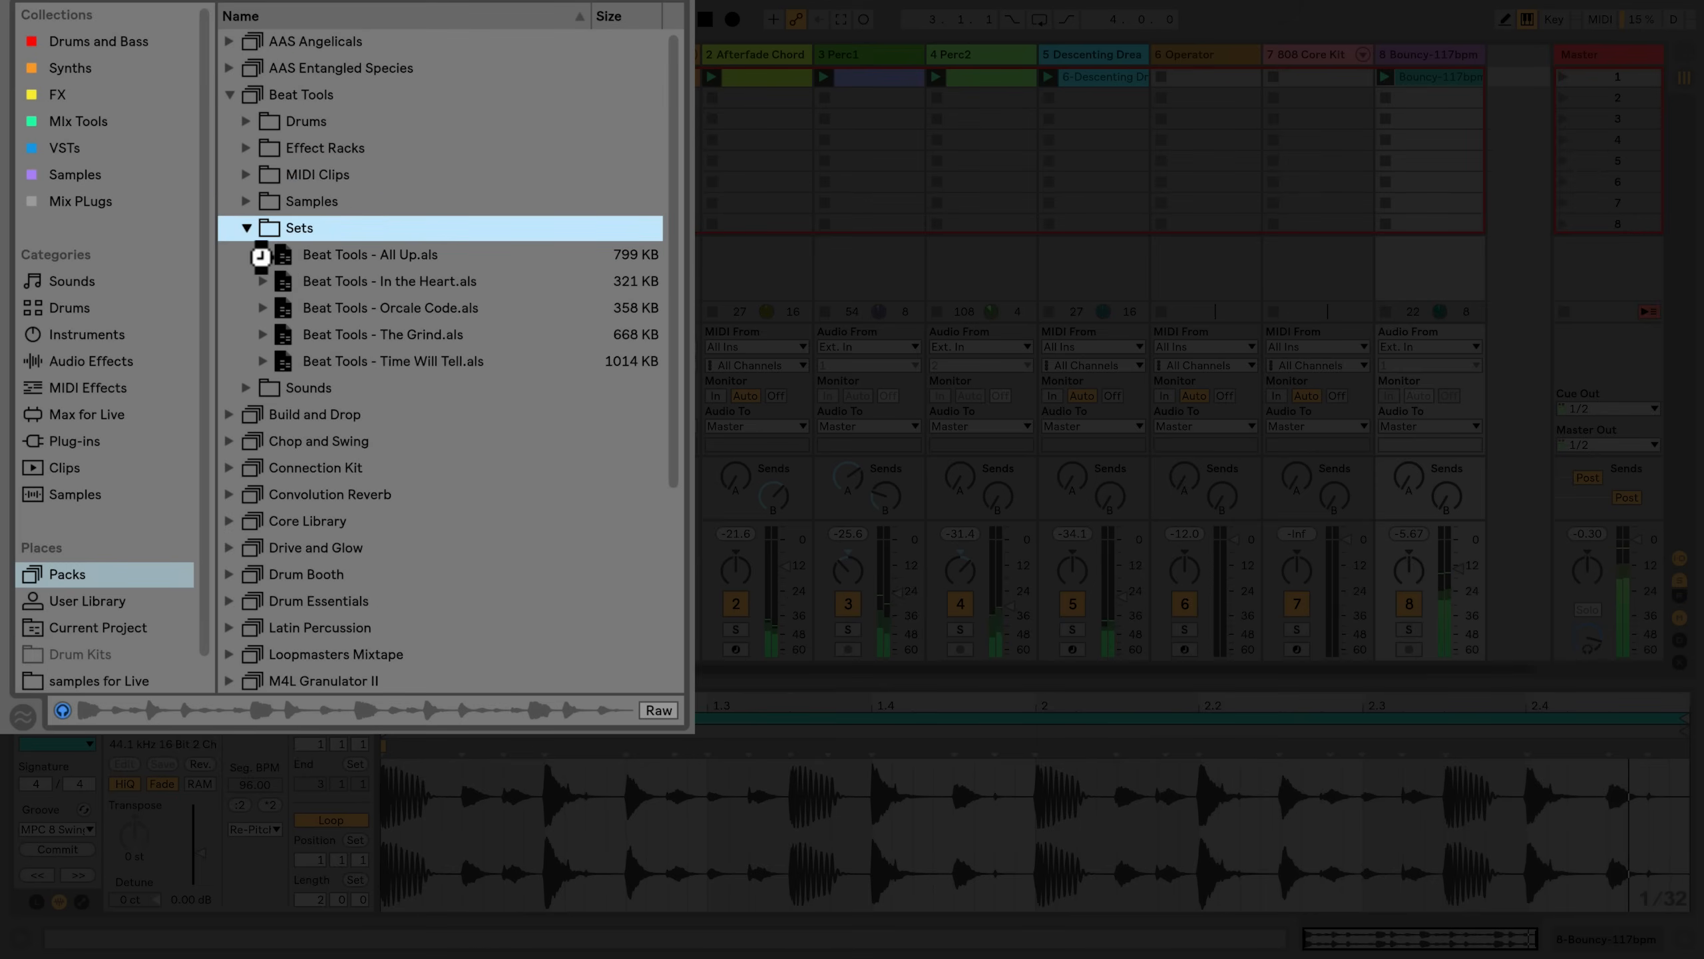
pyautogui.click(265, 255)
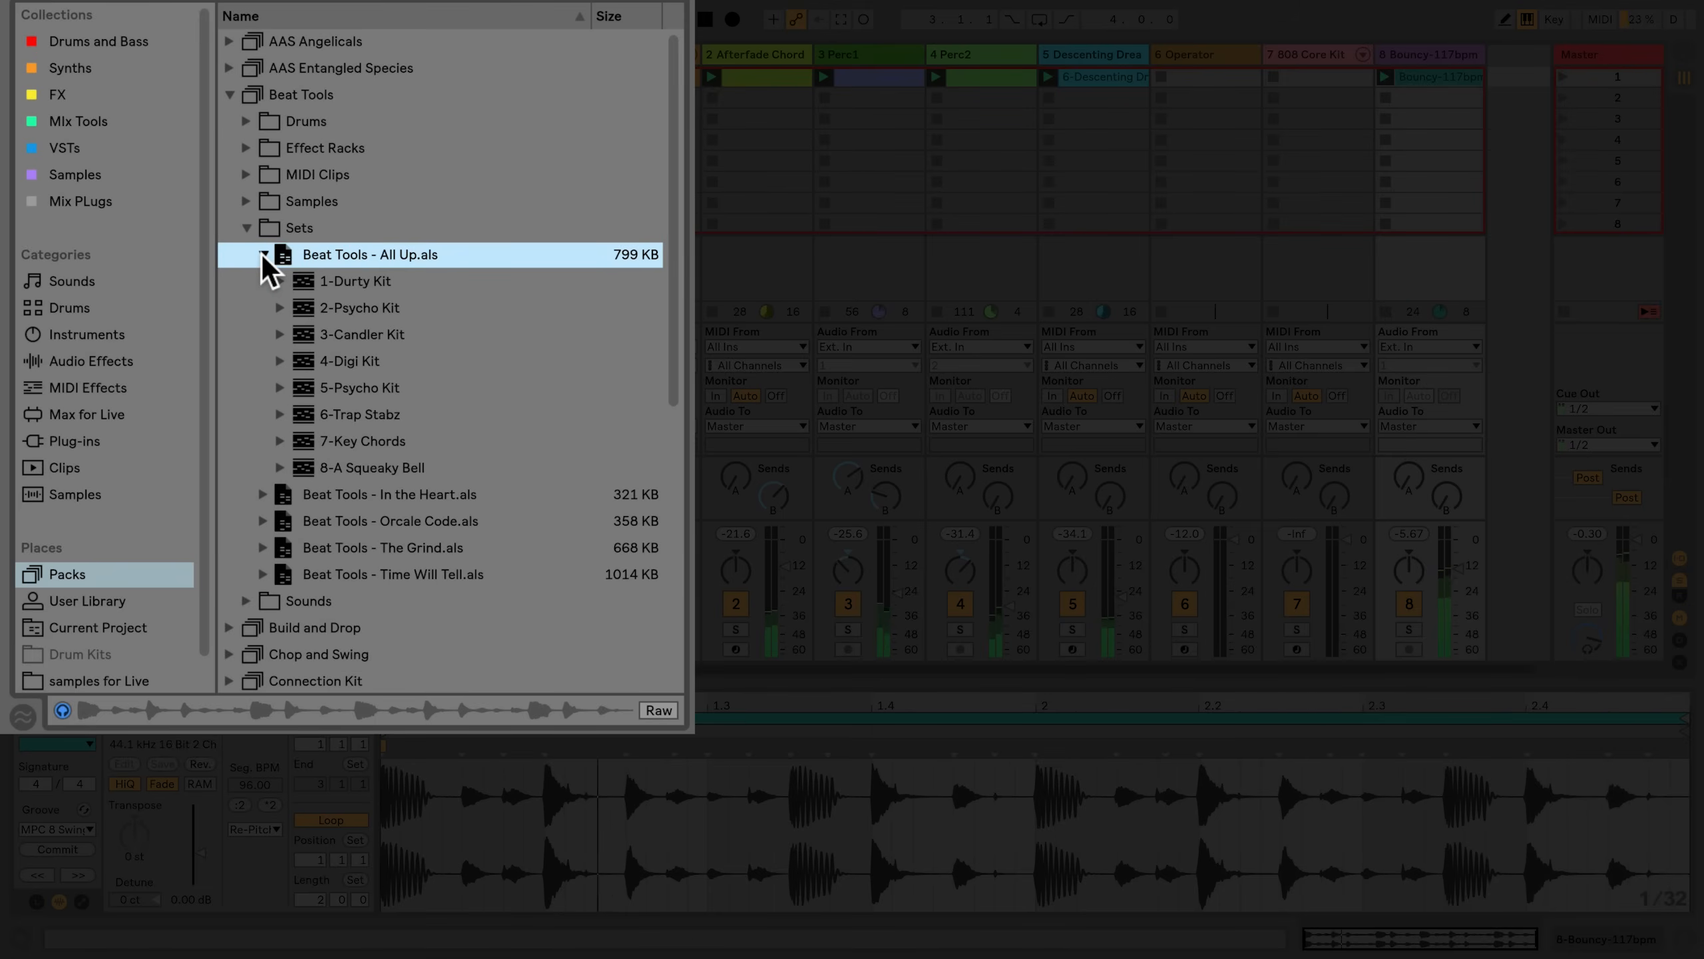
pyautogui.click(263, 255)
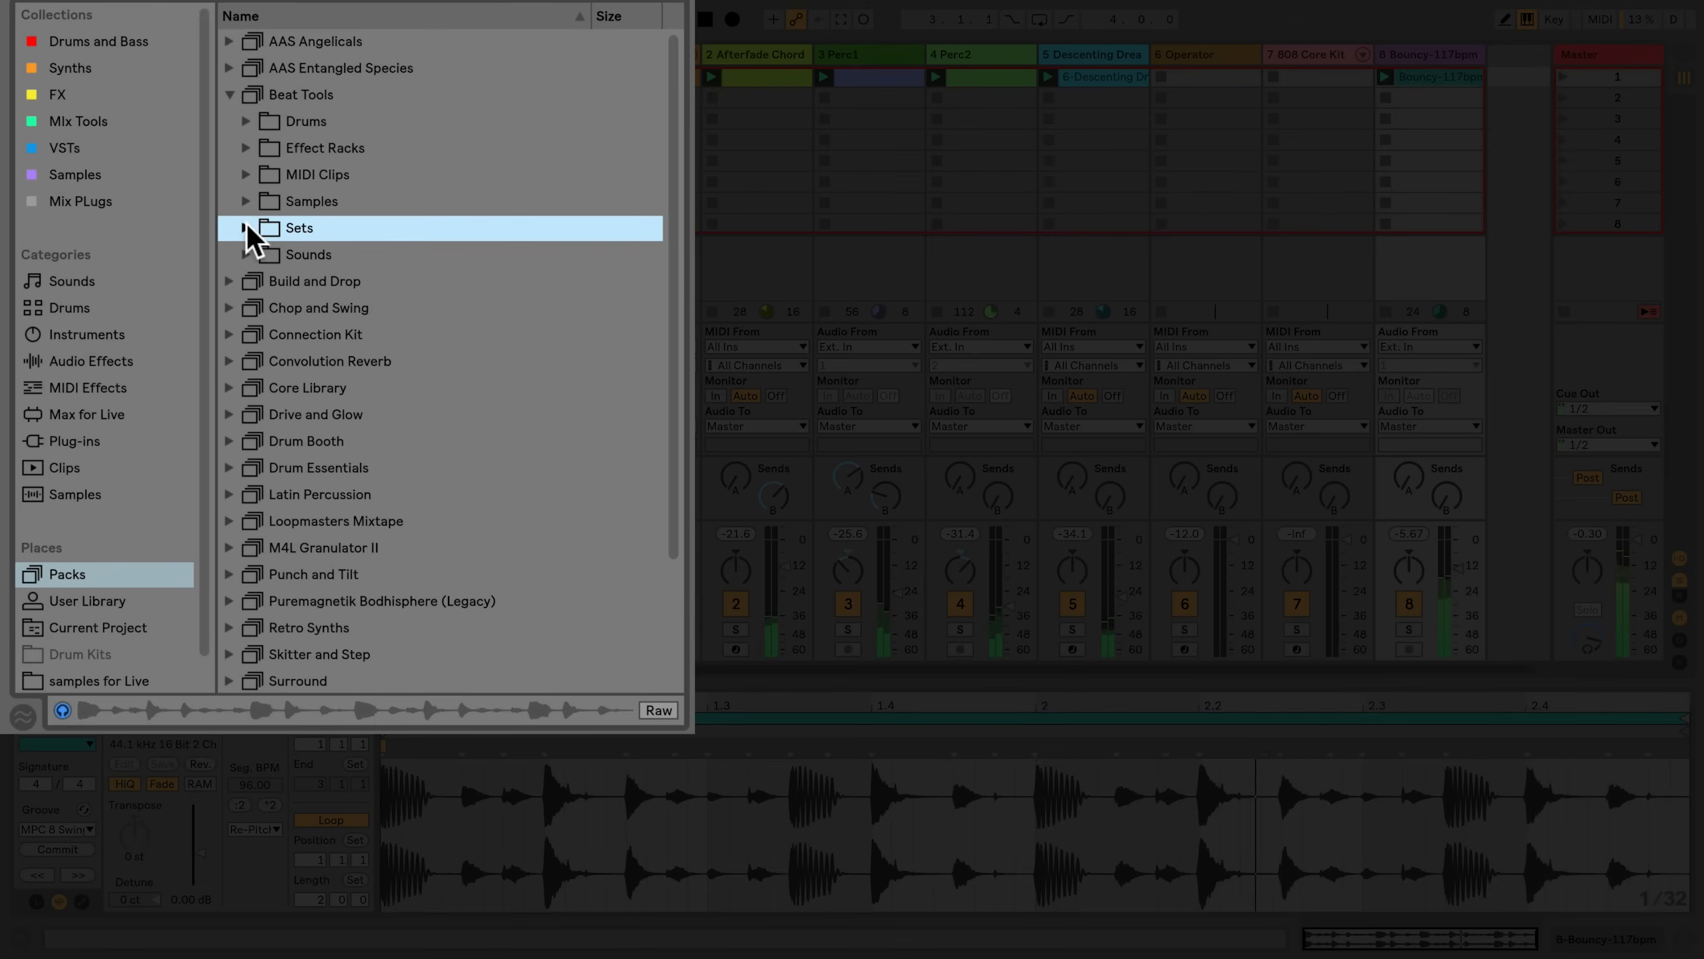
pyautogui.click(231, 94)
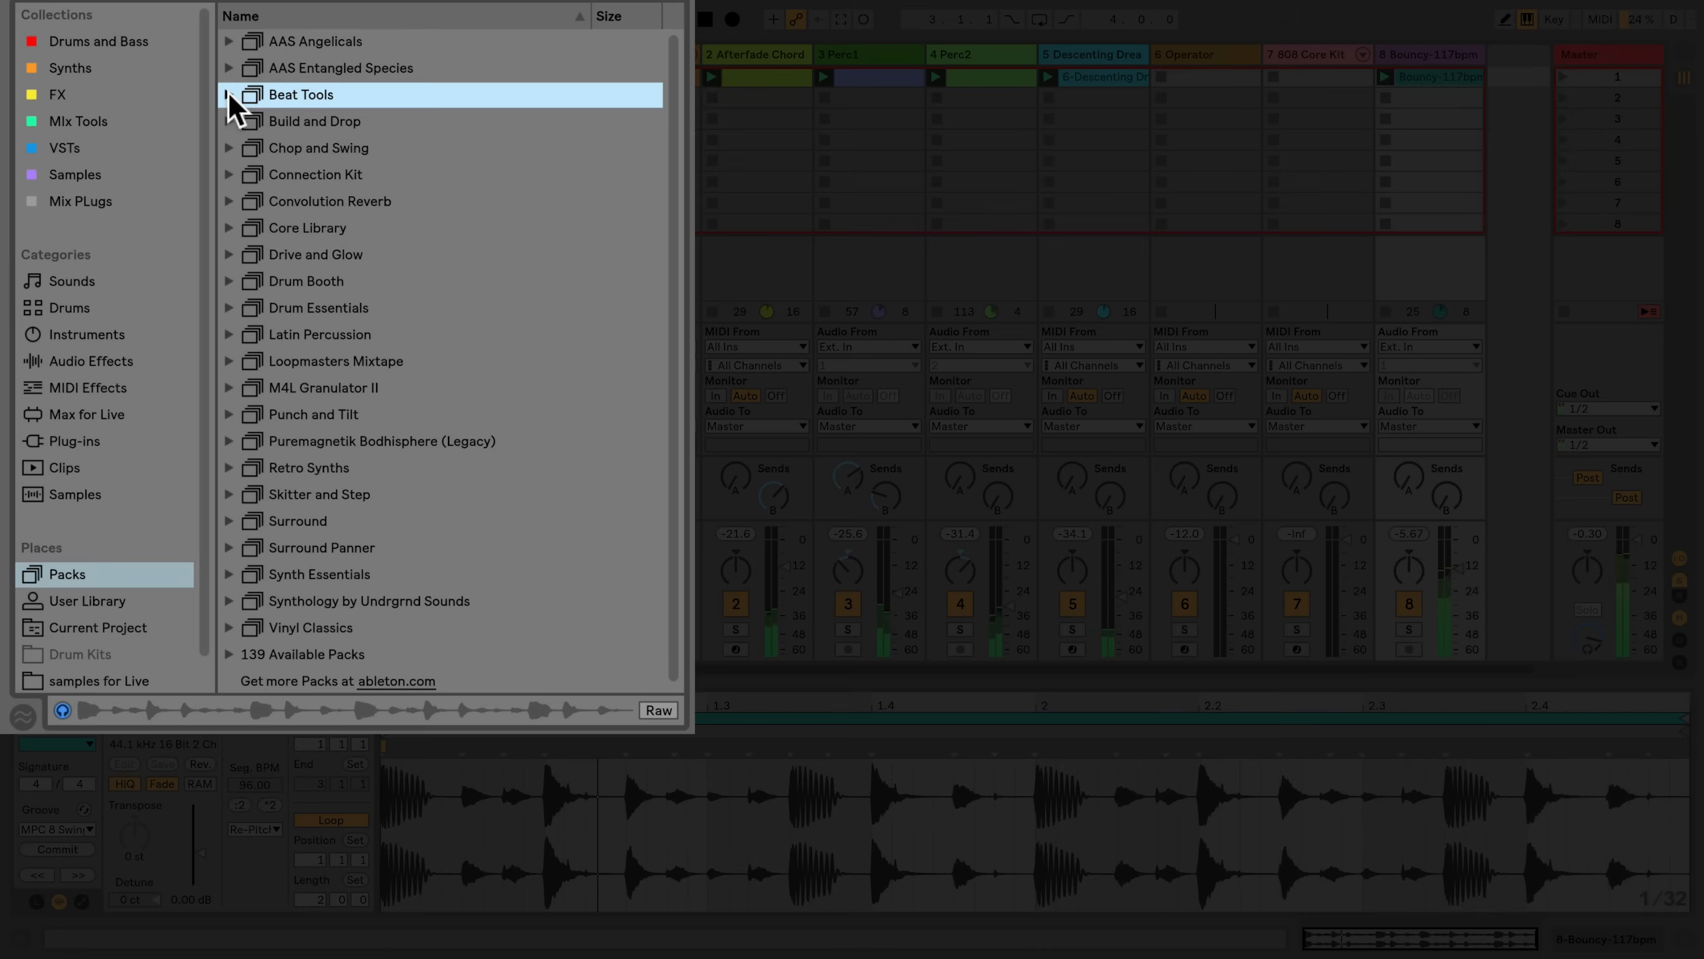